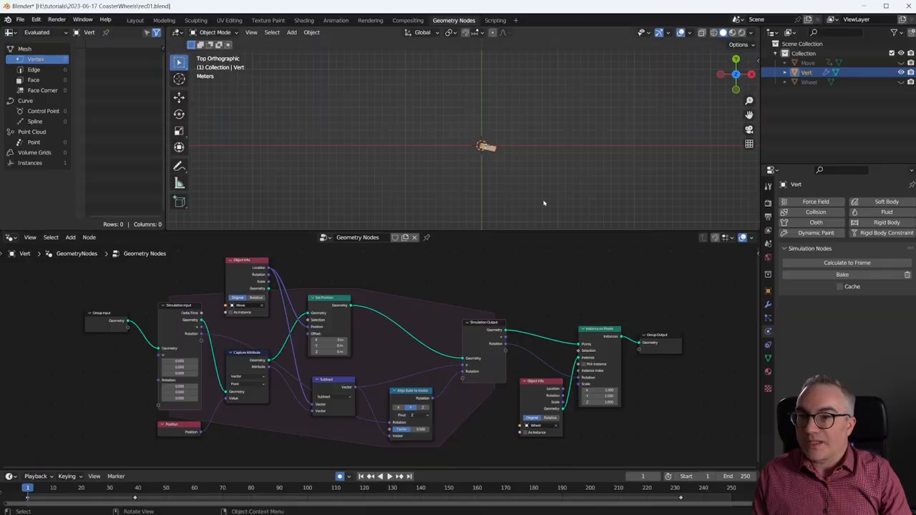
Advance the timeline to frame 120 to watch the cart move with its wheels.
{"action": "left_click", "coordinate": [370, 476]}
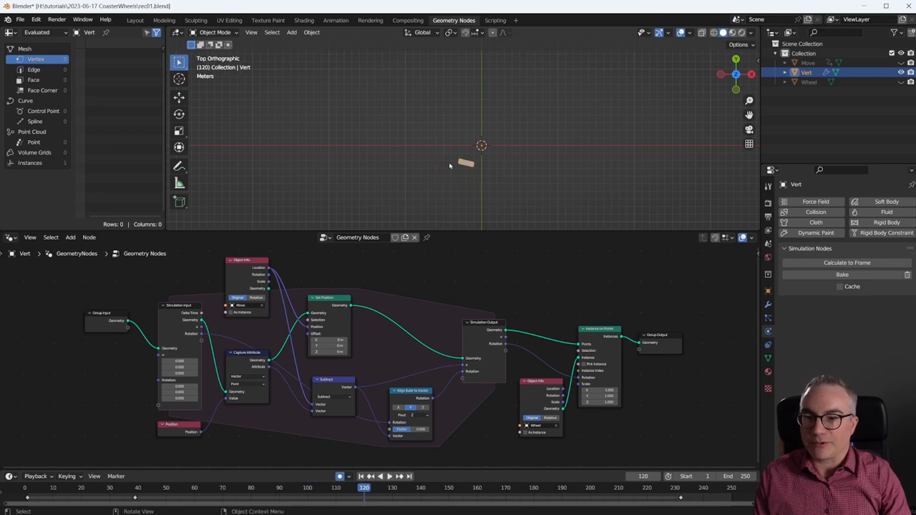
{"action": "mouse_move", "coordinate": [470, 153]}
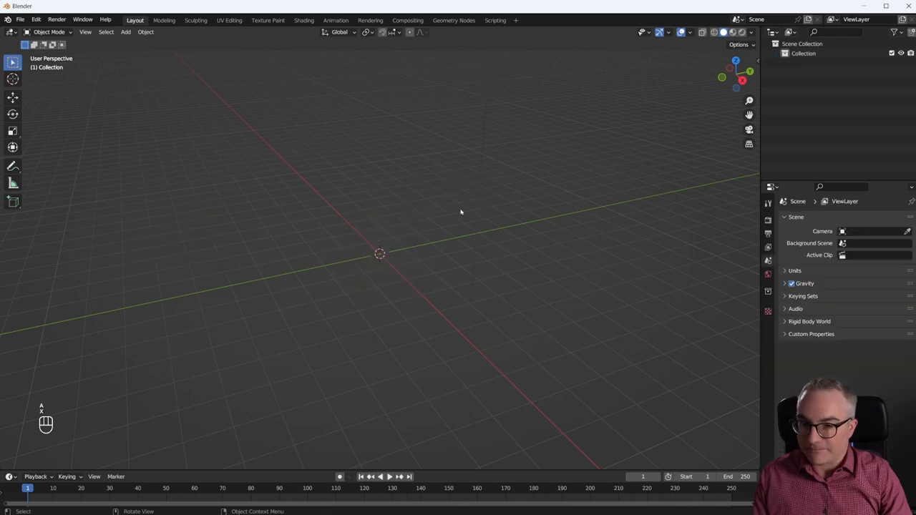
Clear the default objects and add a Bezier curve viewed from the top.
{"action": "key", "text": "7"}
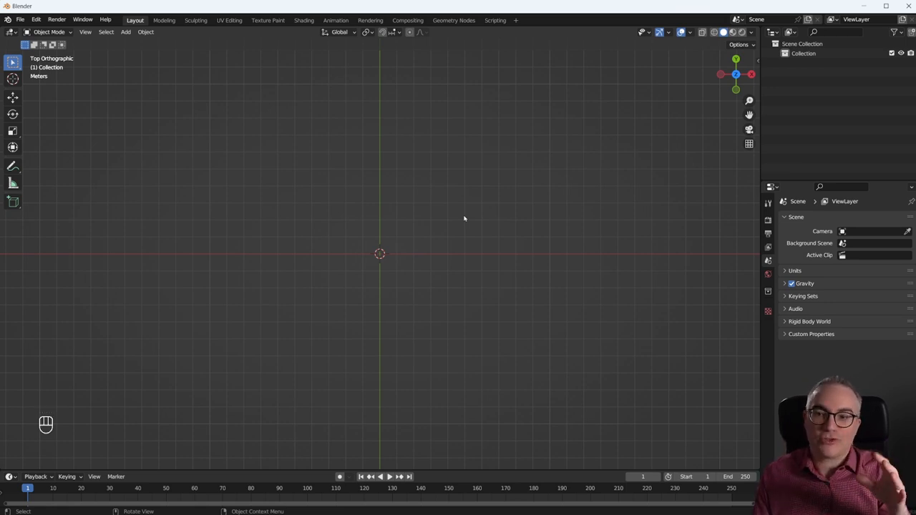
{"action": "key", "text": "shift+a"}
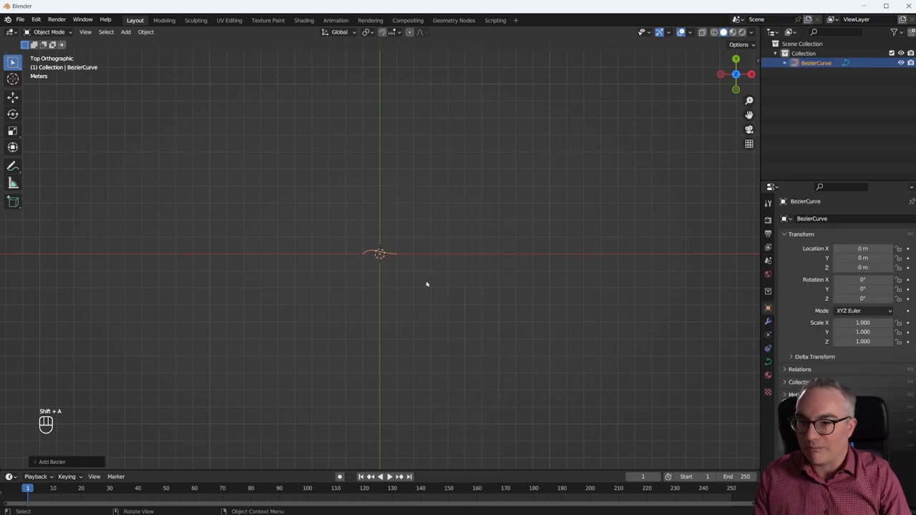
{"action": "key", "text": "Tab"}
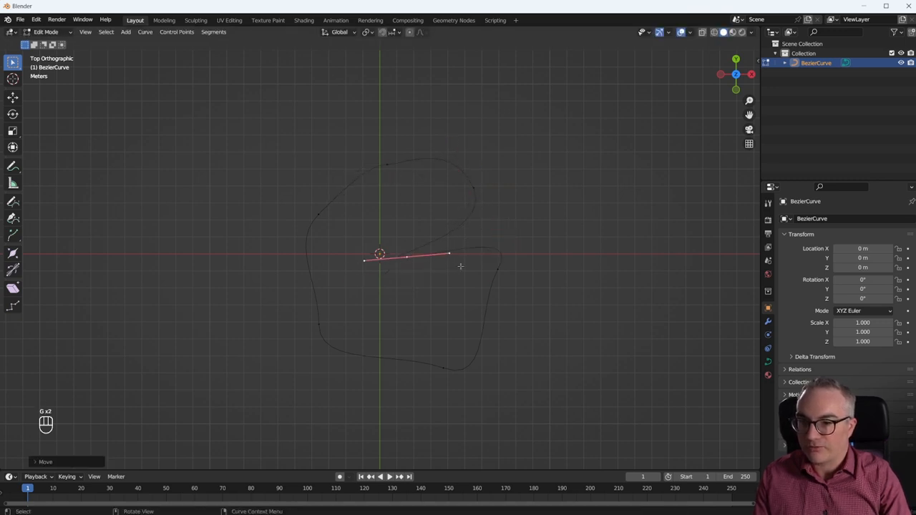
Reshape the curve points into a closed looping track with preview resolution 64.
{"action": "key", "text": "r"}
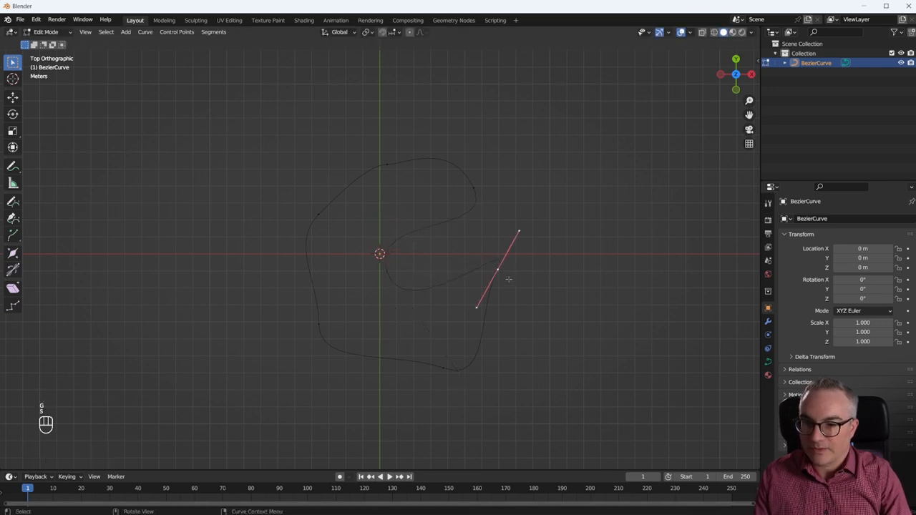
{"action": "key", "text": "r"}
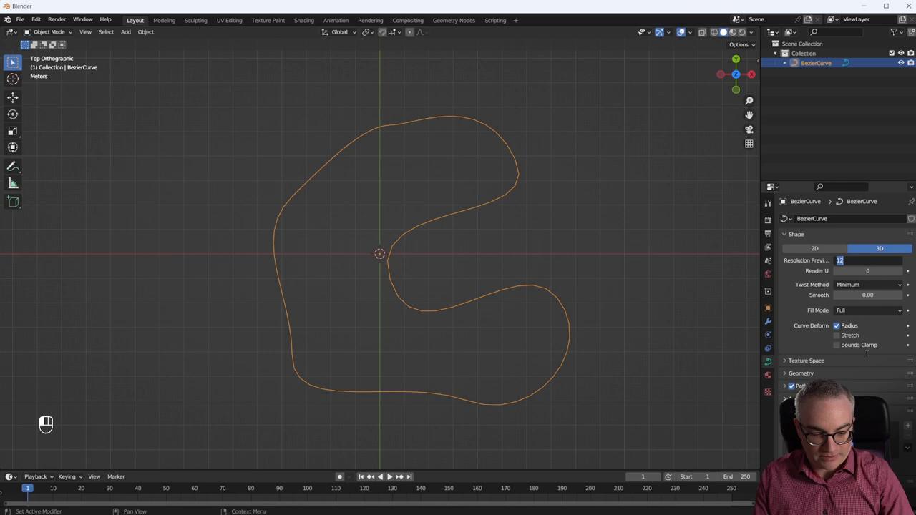
{"action": "type", "text": "64"}
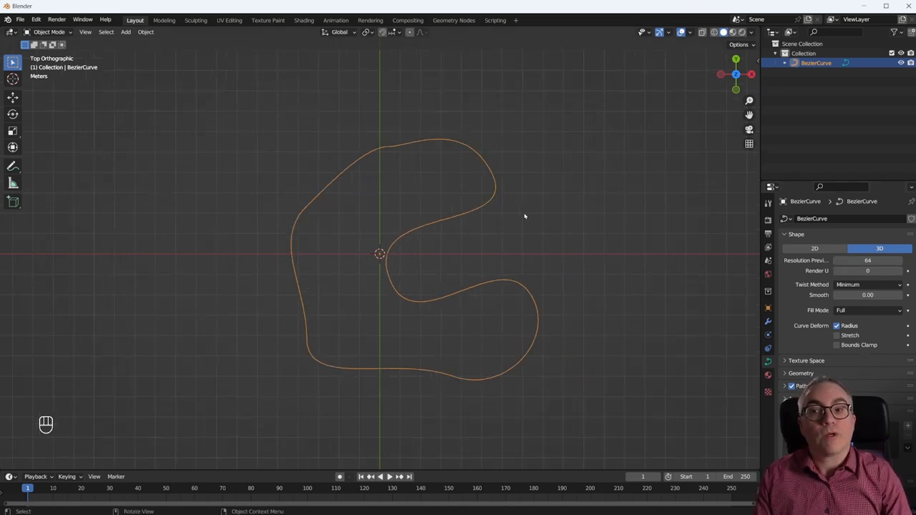
Add a plane and narrow its top edge into a small trapezoid cart.
{"action": "key", "text": "shift+a"}
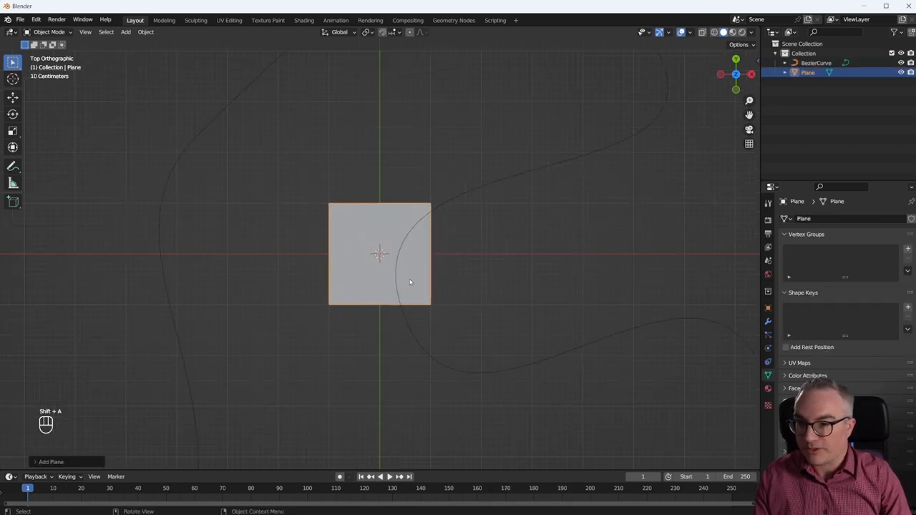
{"action": "key", "text": "Tab"}
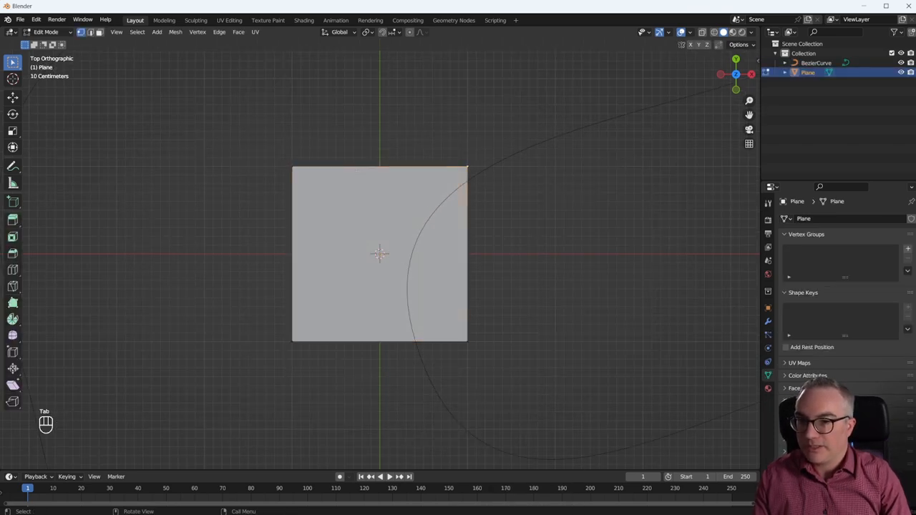
{"action": "key", "text": "s"}
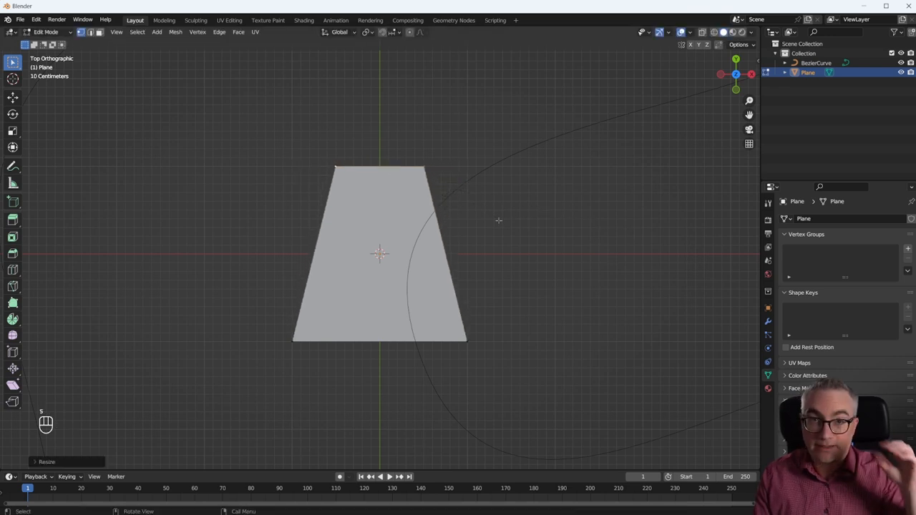
{"action": "key", "text": "Tab"}
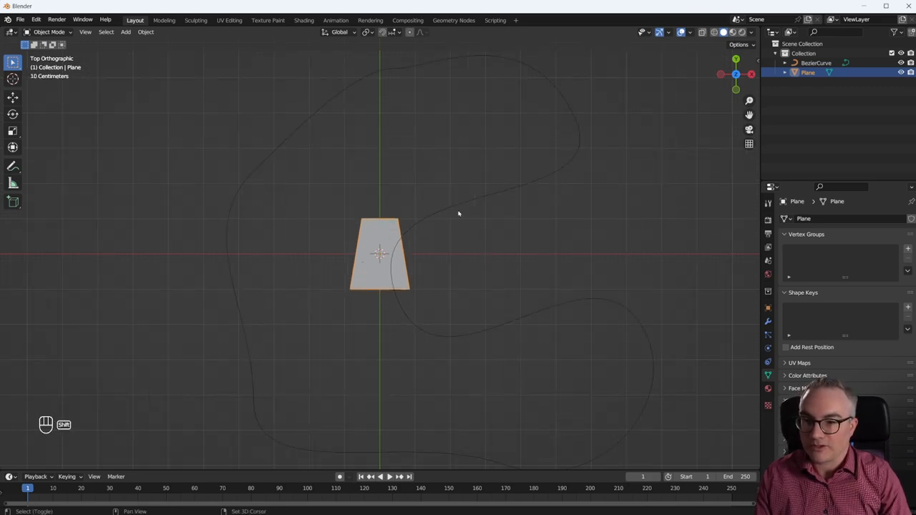
Parent the cart plane to the Bezier curve using Follow Path, then deselect everything.
{"action": "key", "text": "ctrl+p"}
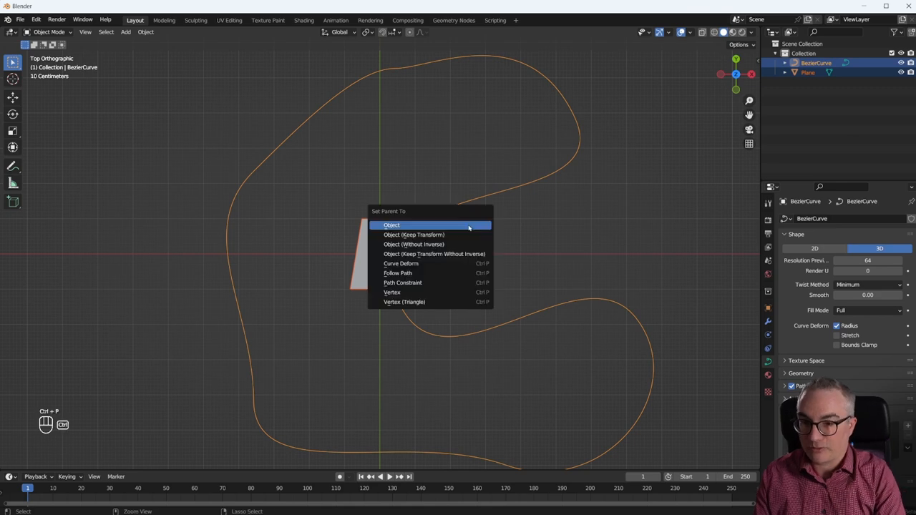
{"action": "mouse_move", "coordinate": [398, 273]}
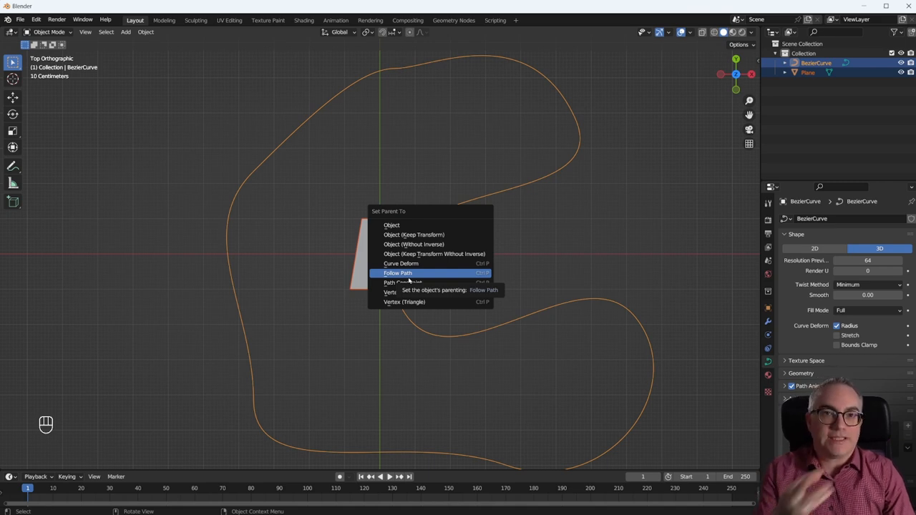
{"action": "left_click", "coordinate": [397, 273]}
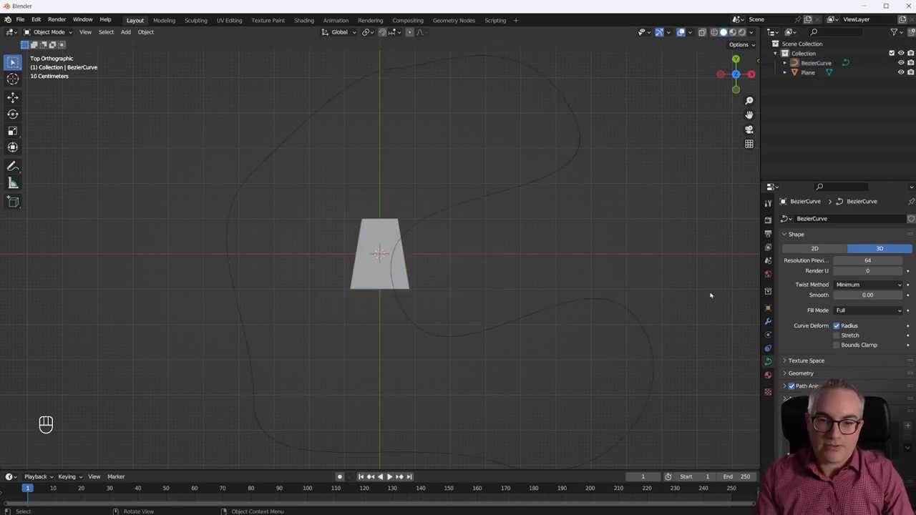
{"action": "left_click", "coordinate": [379, 258]}
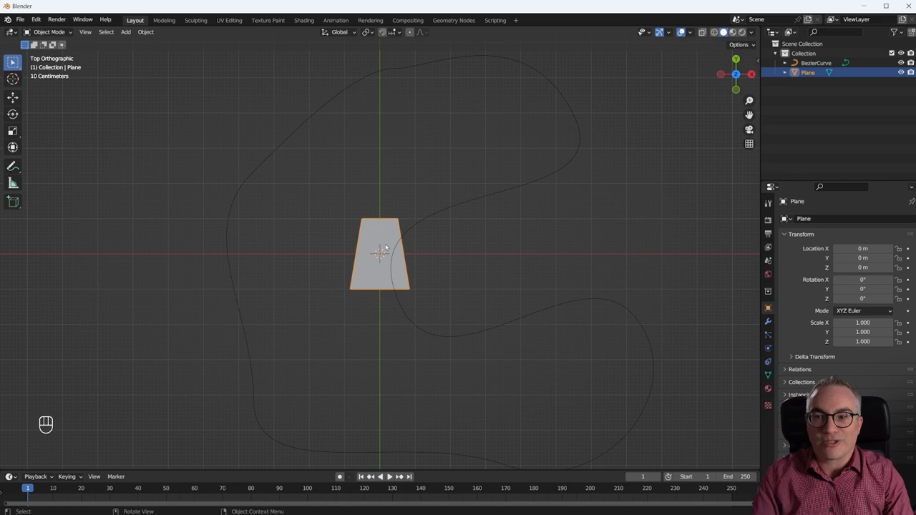
{"action": "mouse_move", "coordinate": [512, 307]}
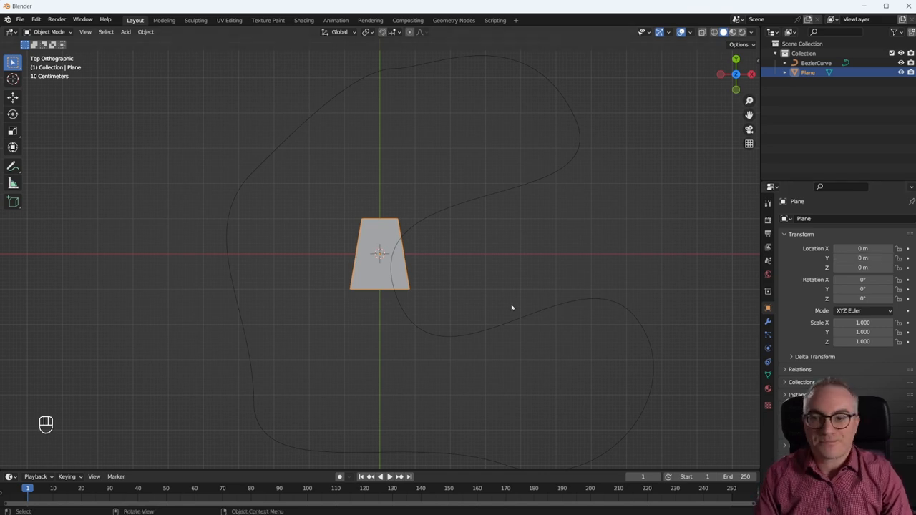
{"action": "mouse_move", "coordinate": [526, 291]}
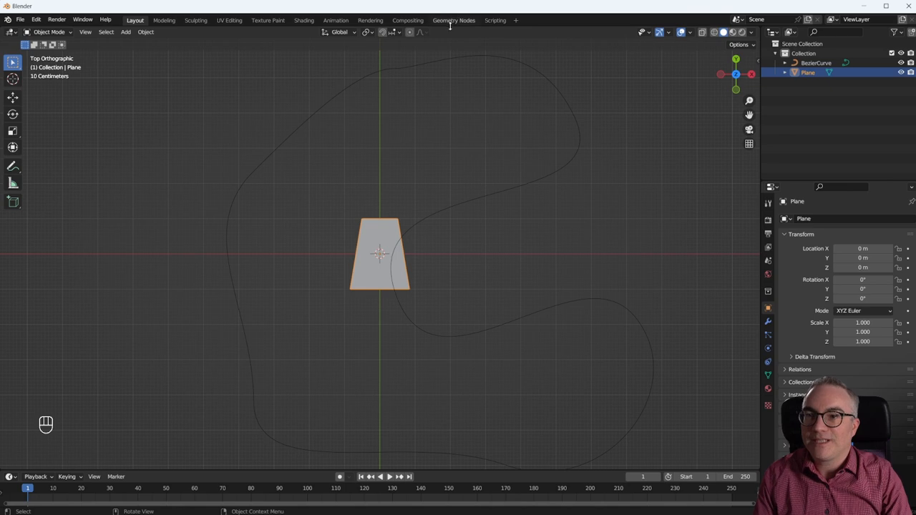
In the Geometry Nodes workspace, rename Plane to Cart and add a Vert object.
{"action": "left_click", "coordinate": [453, 19]}
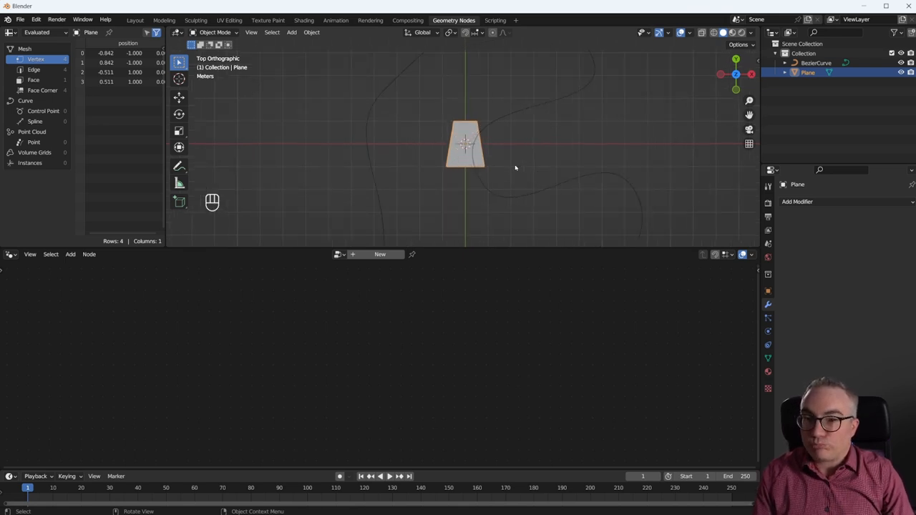
{"action": "double_click", "coordinate": [807, 72]}
{"action": "type", "text": "Cart"}
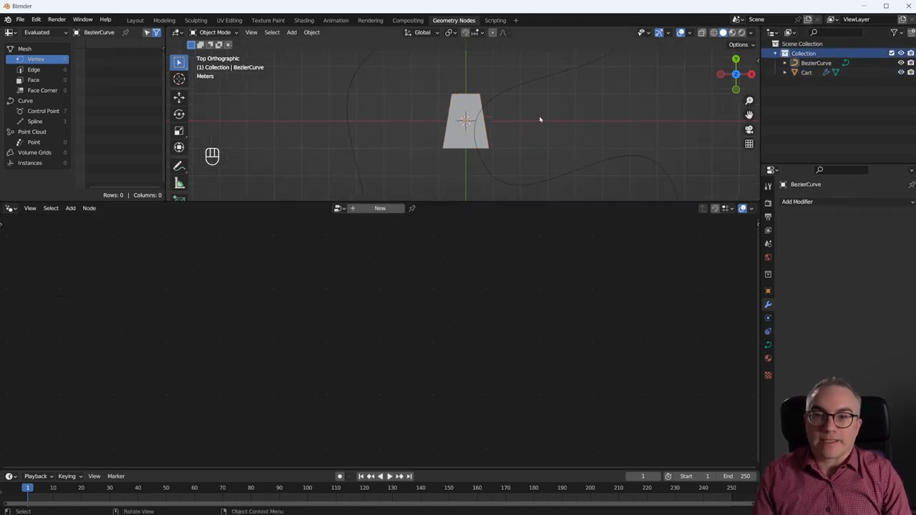
{"action": "key", "text": "shift+a"}
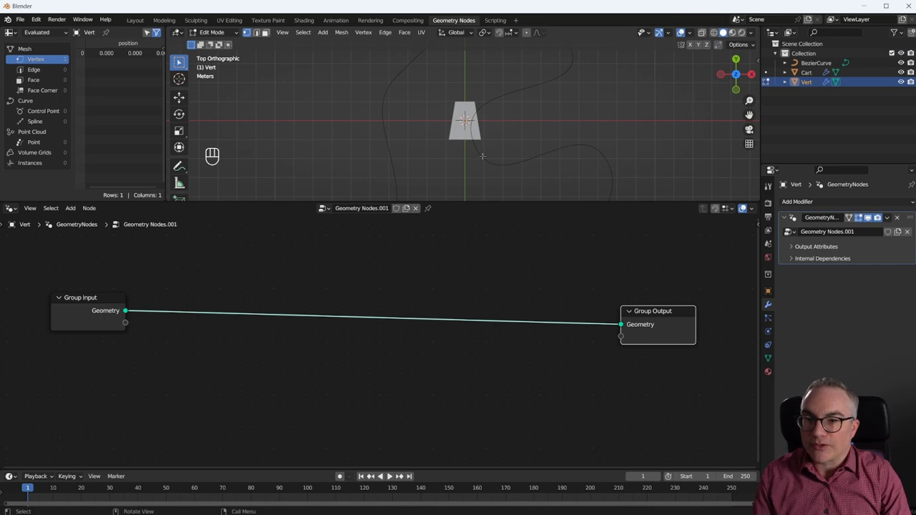
{"action": "mouse_move", "coordinate": [497, 211]}
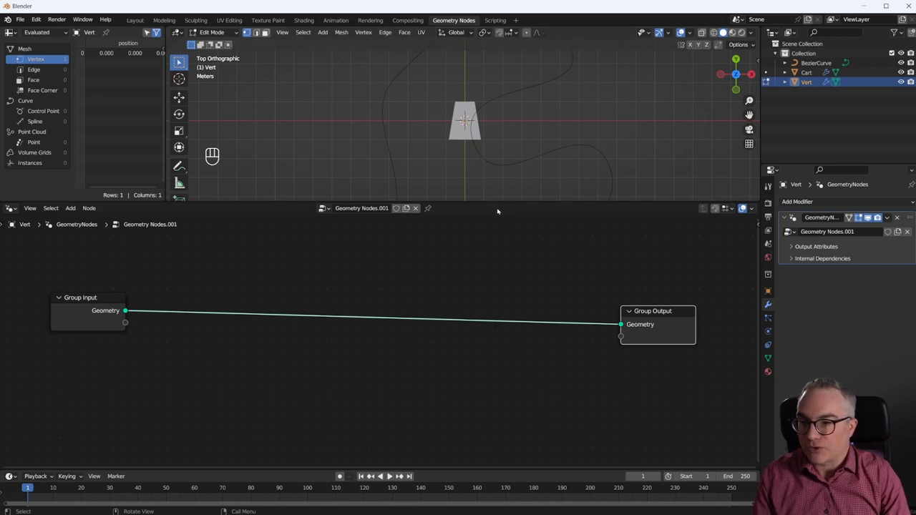
Add a Set Position node to the Vert node tree.
{"action": "key", "text": "shift+a"}
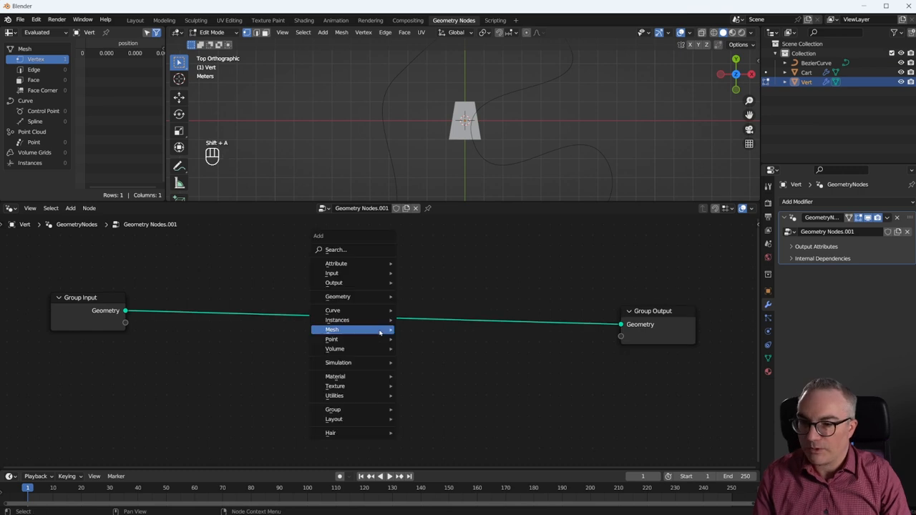
{"action": "type", "text": "set"}
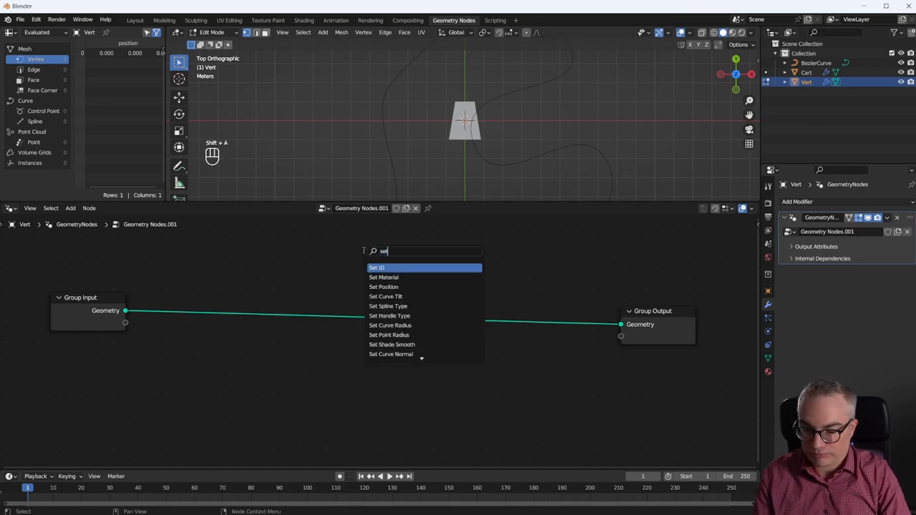
{"action": "left_click", "coordinate": [383, 286]}
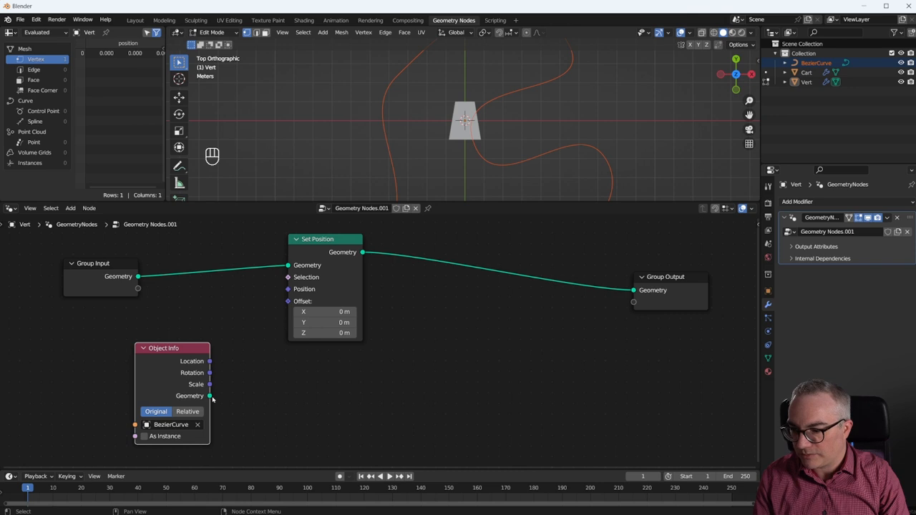
Feed Scene Time frame through a Math Divide node (250) into Sample Curve Factor.
{"action": "key", "text": "shift+a"}
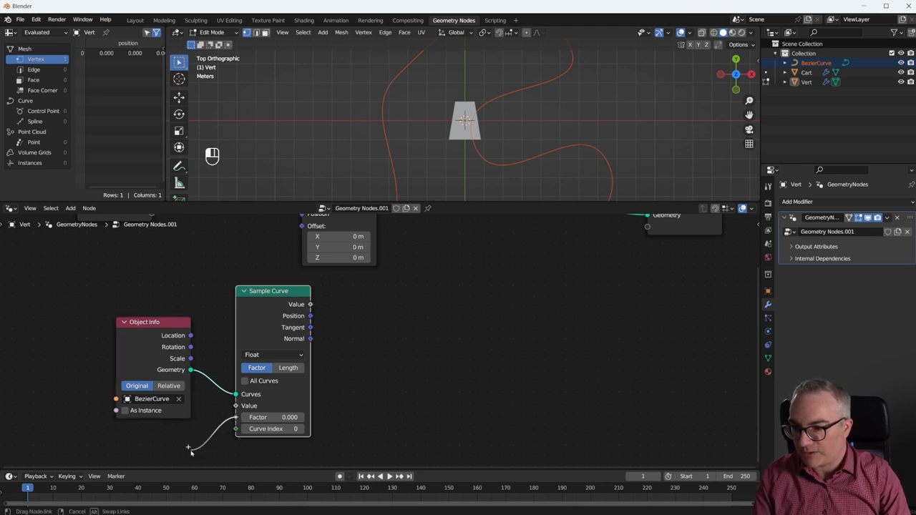
{"action": "type", "text": "fram"}
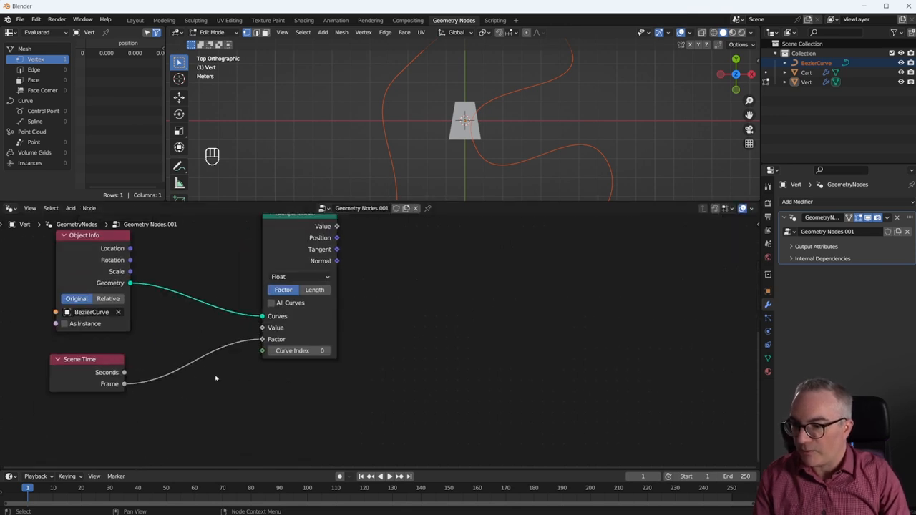
{"action": "type", "text": "div"}
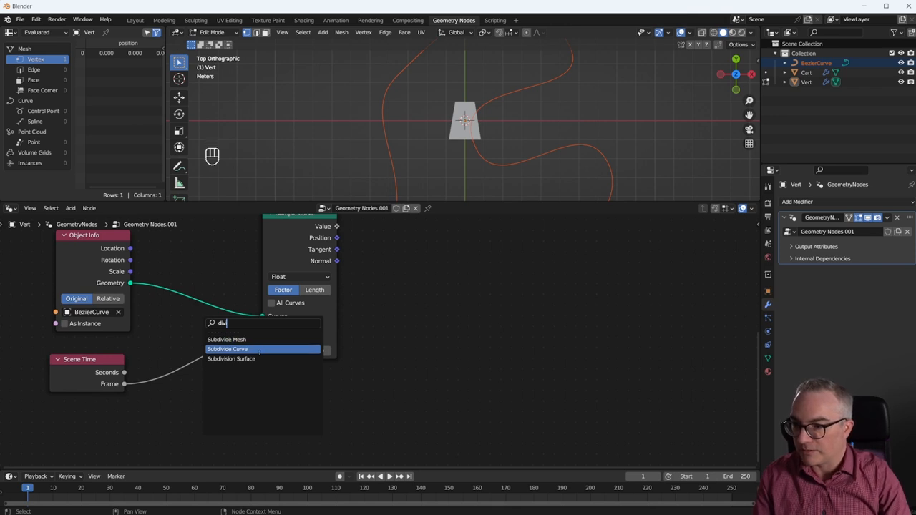
{"action": "left_click", "coordinate": [227, 349]}
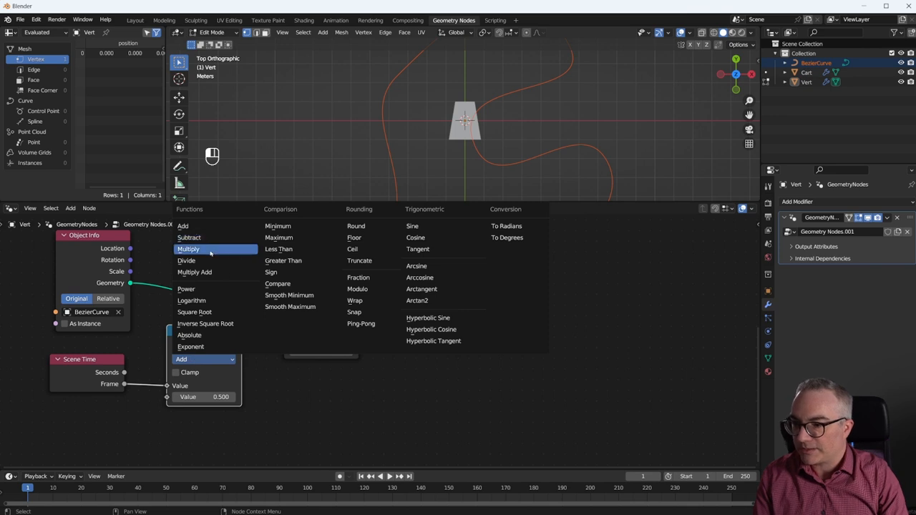
{"action": "left_click", "coordinate": [186, 260]}
{"action": "type", "text": "250.000"}
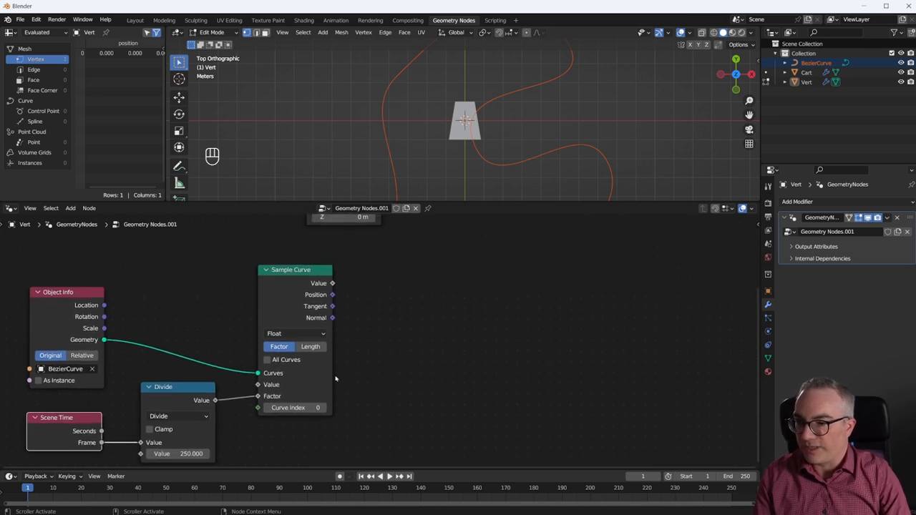
{"action": "left_click_drag", "start_coordinate": [291, 269], "coordinate": [279, 273]}
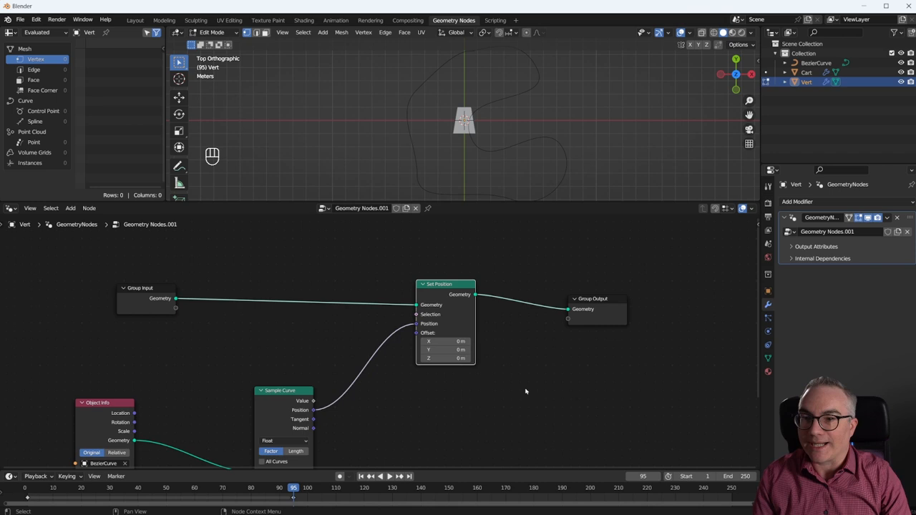
Rearrange nodes and add Object Info with Cart feeding Instance on Points.
{"action": "left_click_drag", "start_coordinate": [440, 284], "coordinate": [401, 272]}
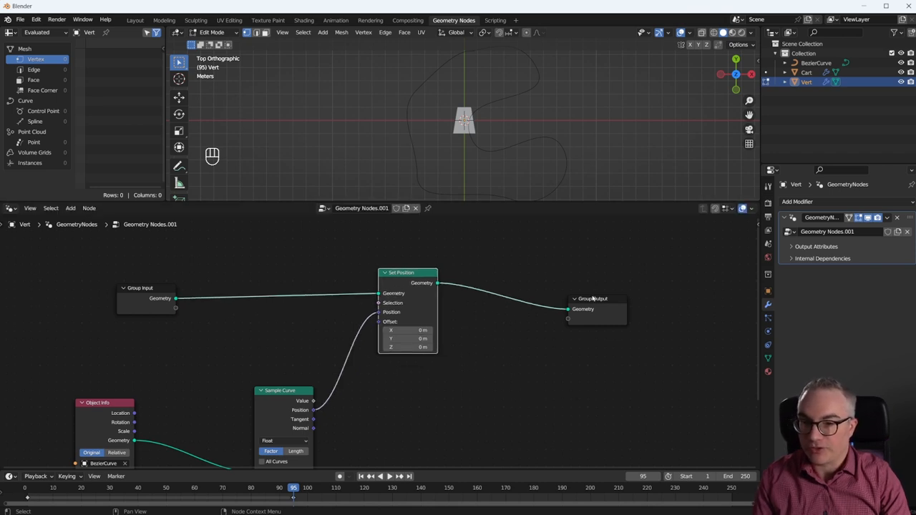
{"action": "left_click_drag", "start_coordinate": [408, 272], "coordinate": [433, 279]}
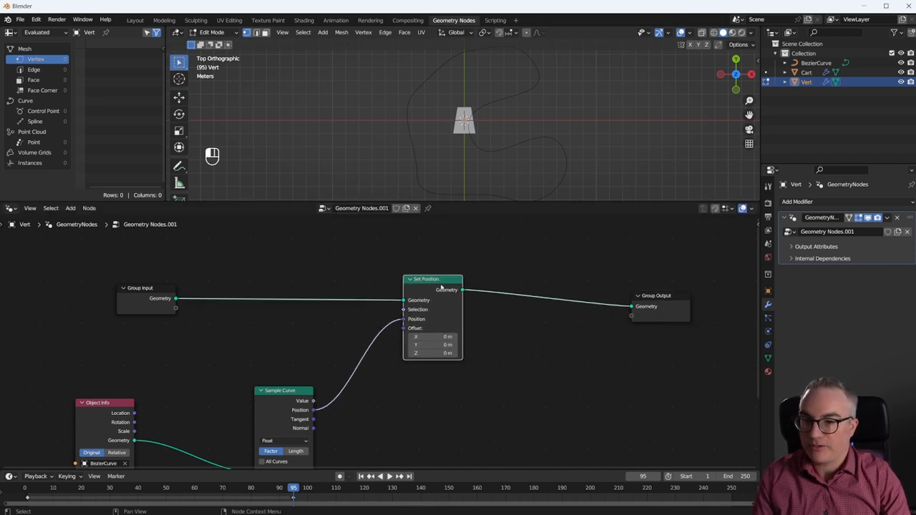
{"action": "key", "text": "shift+a"}
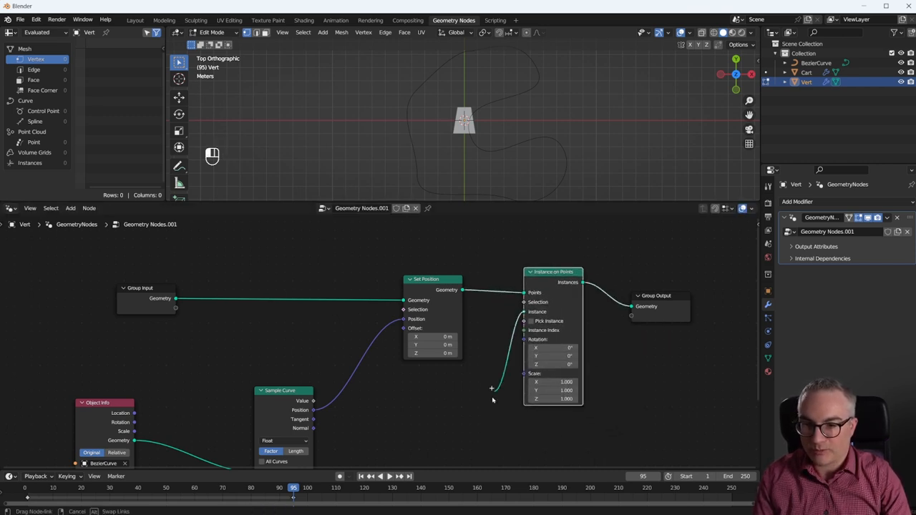
{"action": "type", "text": "ob"}
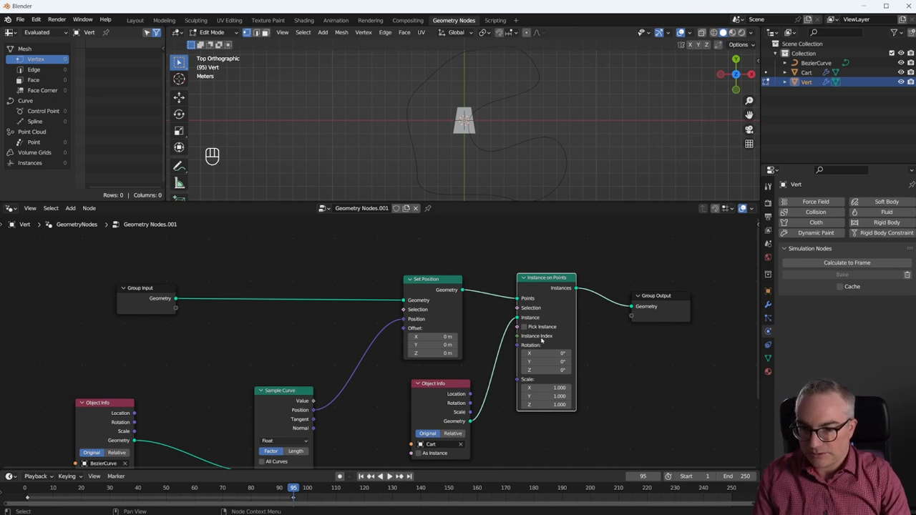
{"action": "mouse_move", "coordinate": [529, 313]}
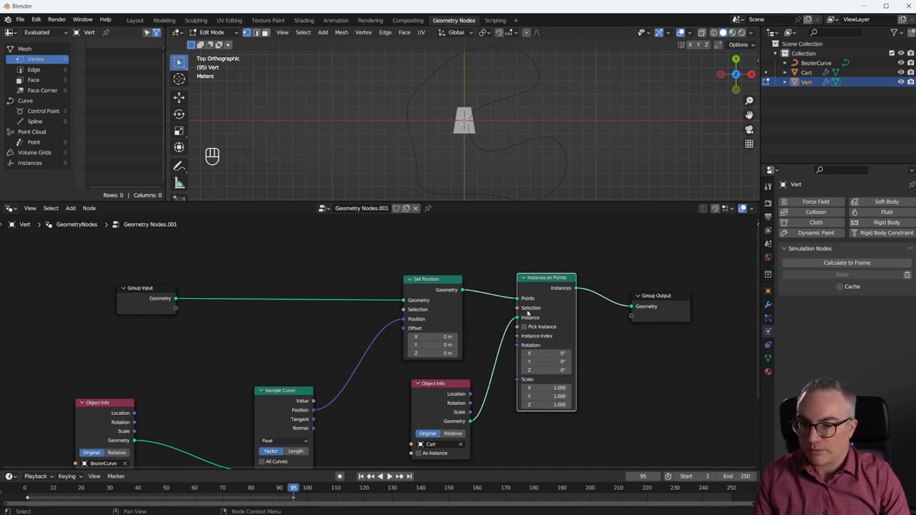
{"action": "left_click", "coordinate": [380, 476]}
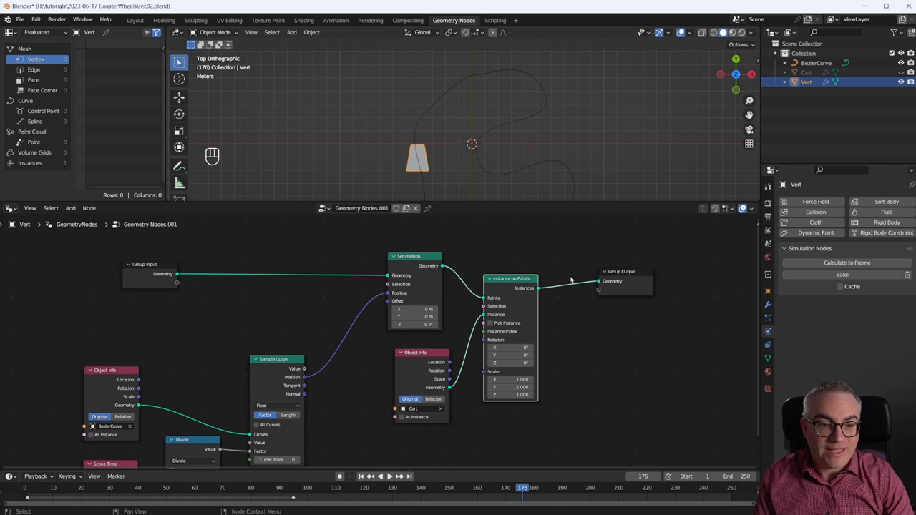
Add Align Euler to Vector driven by the curve tangent, aligning the Y axis.
{"action": "key", "text": "shift+a"}
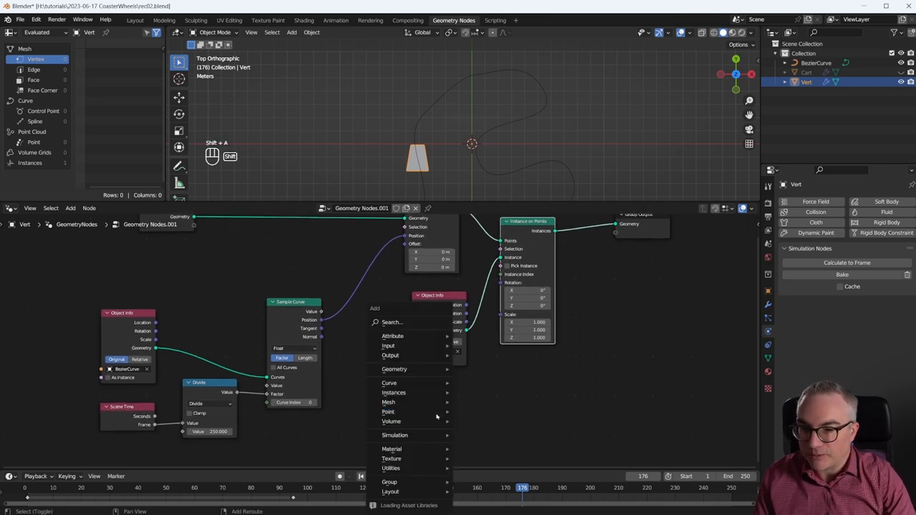
{"action": "type", "text": "alig"}
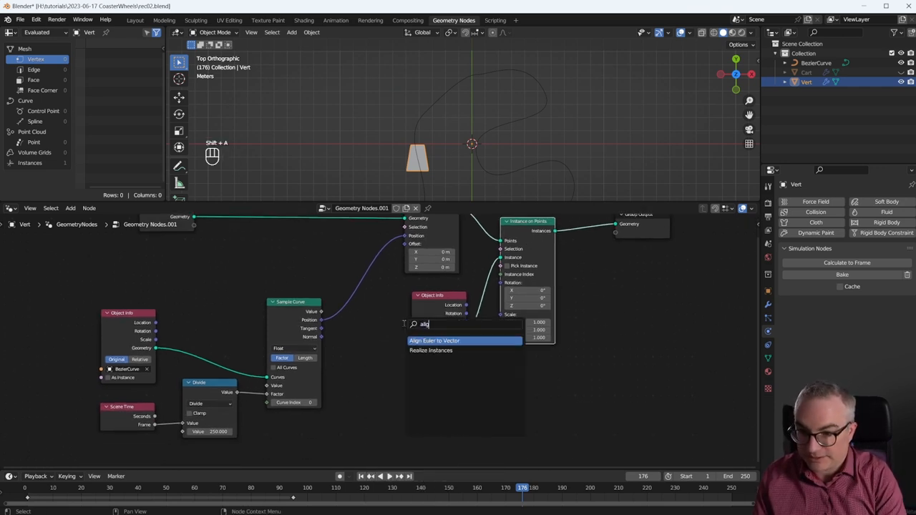
{"action": "left_click", "coordinate": [435, 341]}
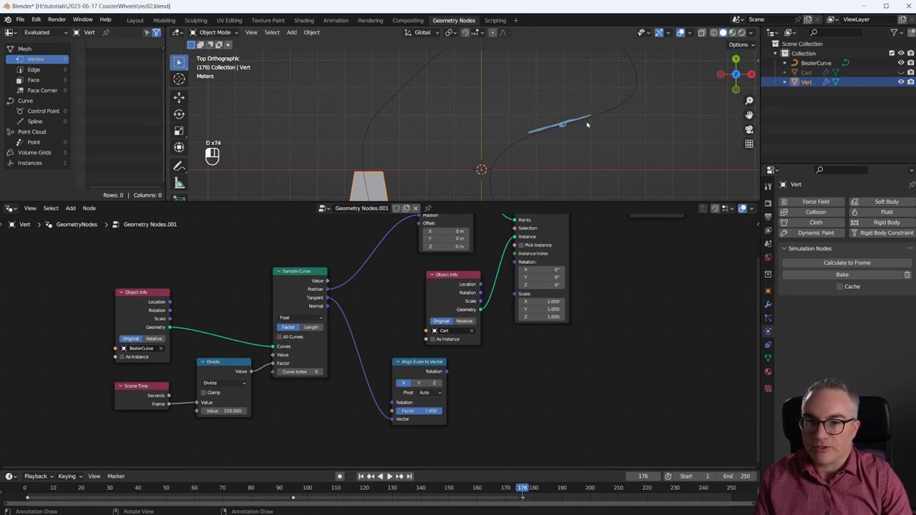
{"action": "mouse_move", "coordinate": [577, 164]}
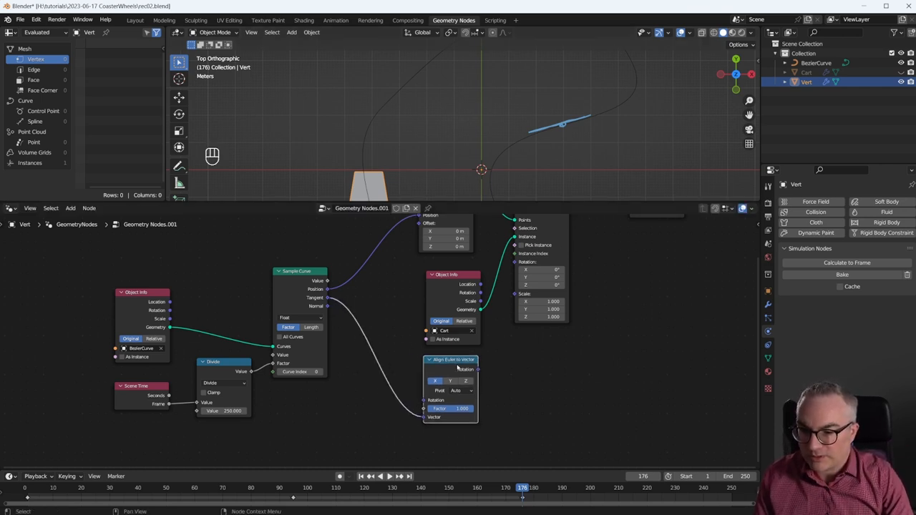
{"action": "left_click", "coordinate": [461, 390]}
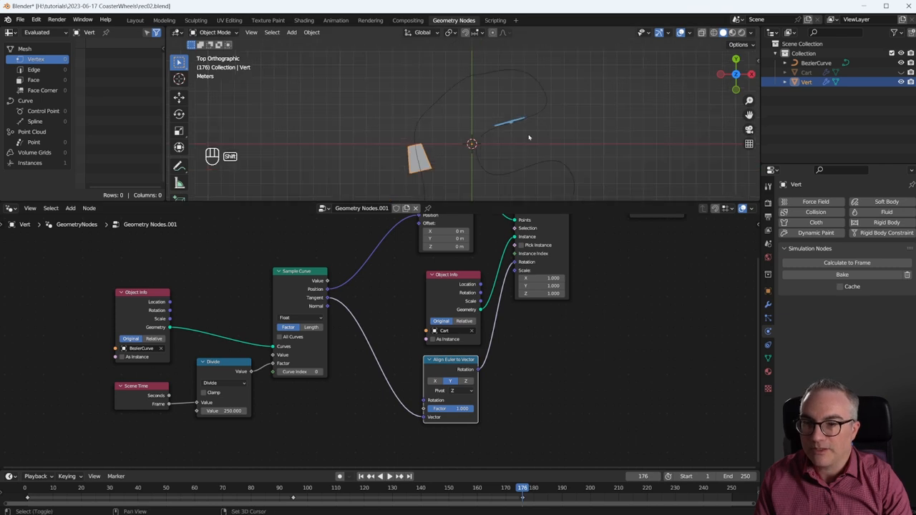
Play the animation to check the cart turning along the track.
{"action": "key", "text": "space"}
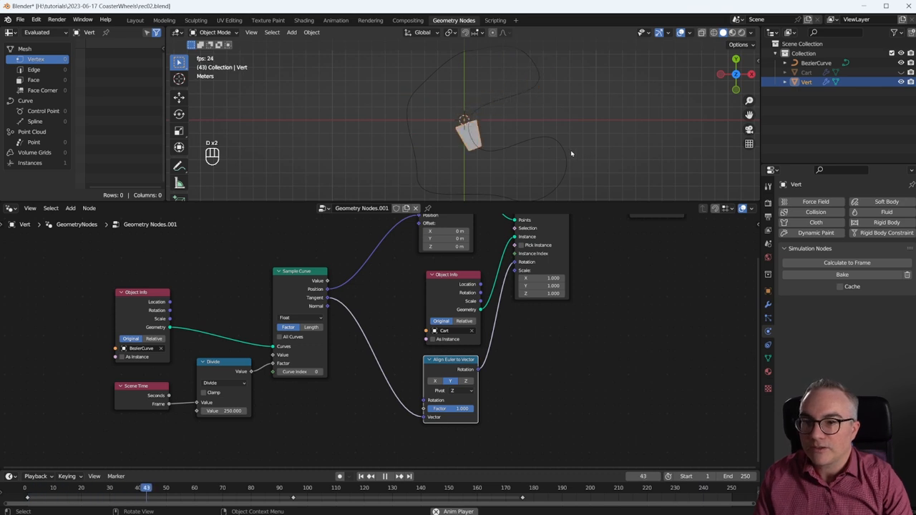
{"action": "left_click", "coordinate": [385, 476]}
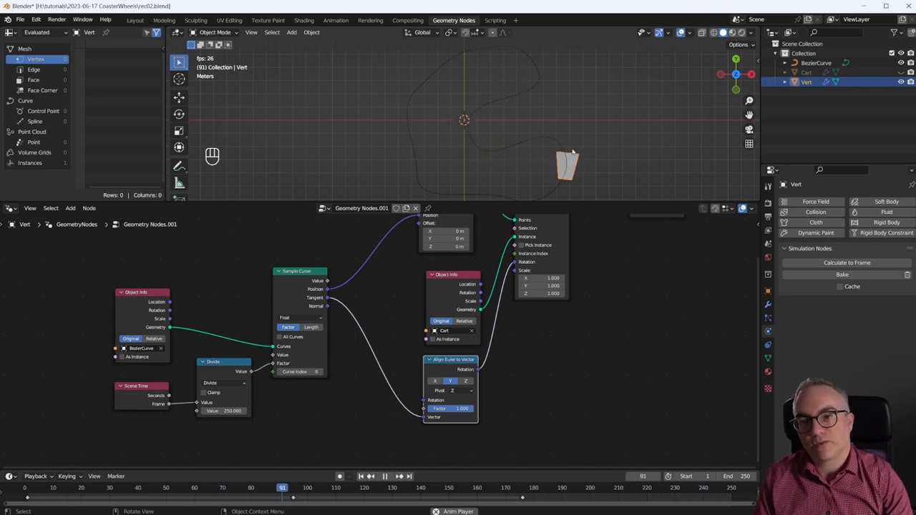
{"action": "left_click", "coordinate": [418, 487]}
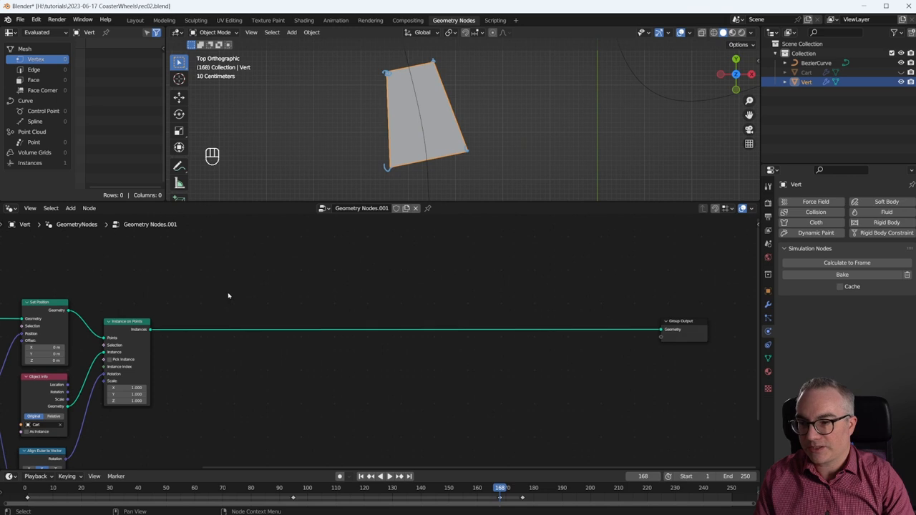
Insert a Realize Instances node between Instance on Points and Group Output.
{"action": "key", "text": "shift+a"}
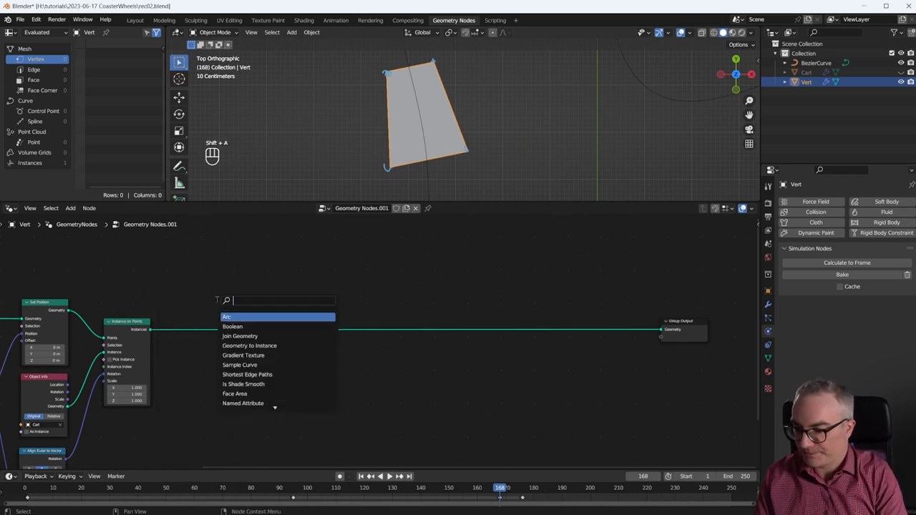
{"action": "type", "text": "real"}
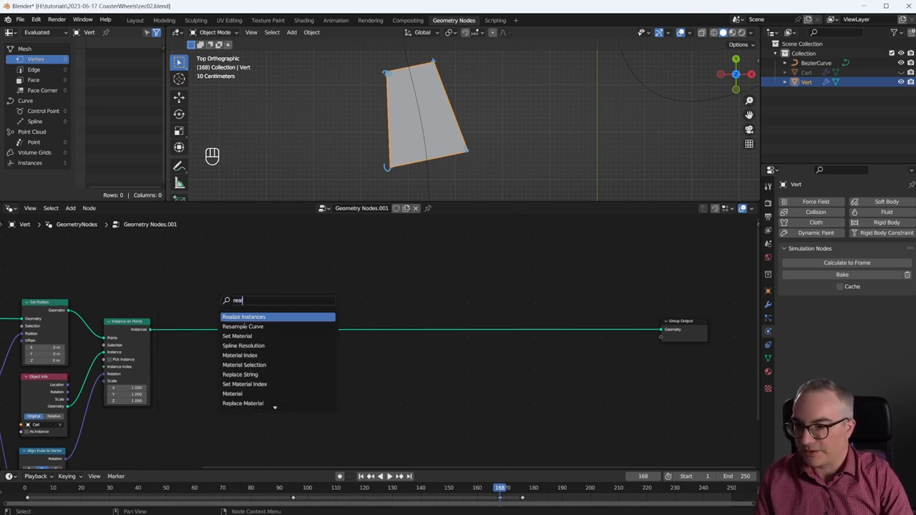
{"action": "left_click", "coordinate": [243, 316]}
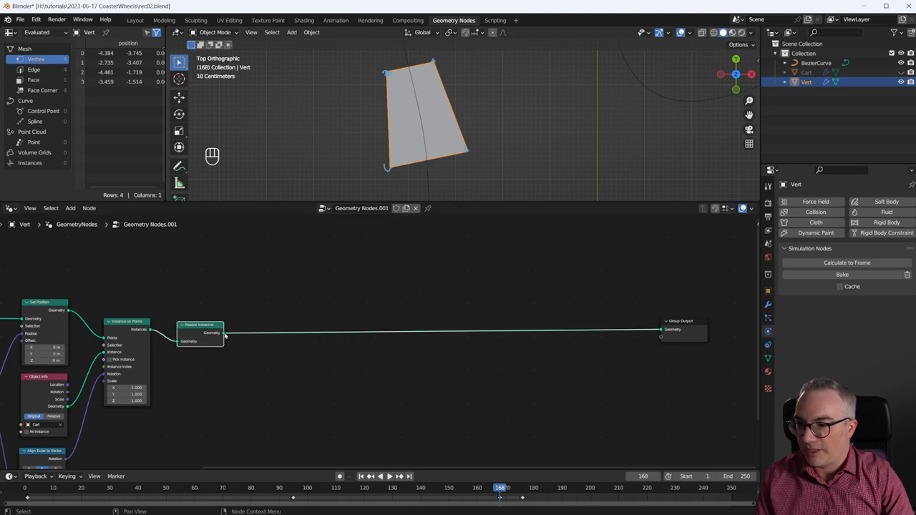
{"action": "mouse_move", "coordinate": [223, 336]}
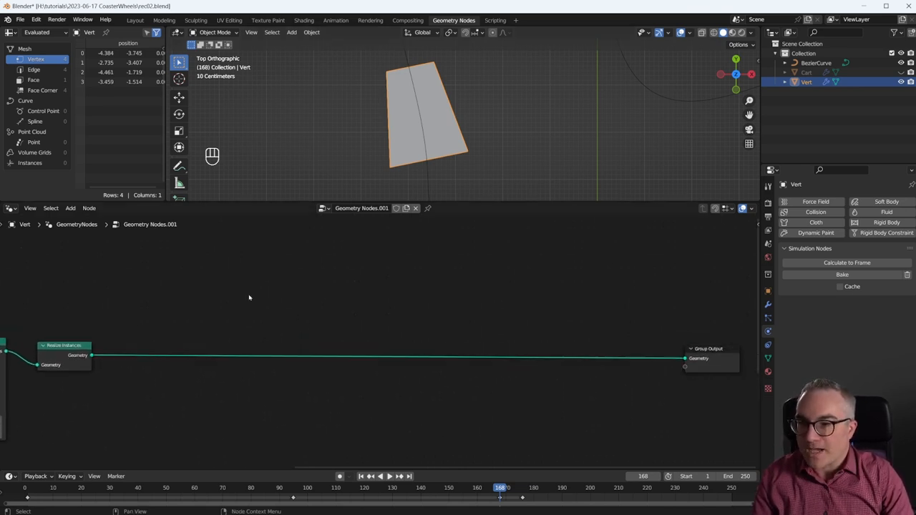
Add a comparison node to drive the Delete Geometry selection.
{"action": "key", "text": "shift+a"}
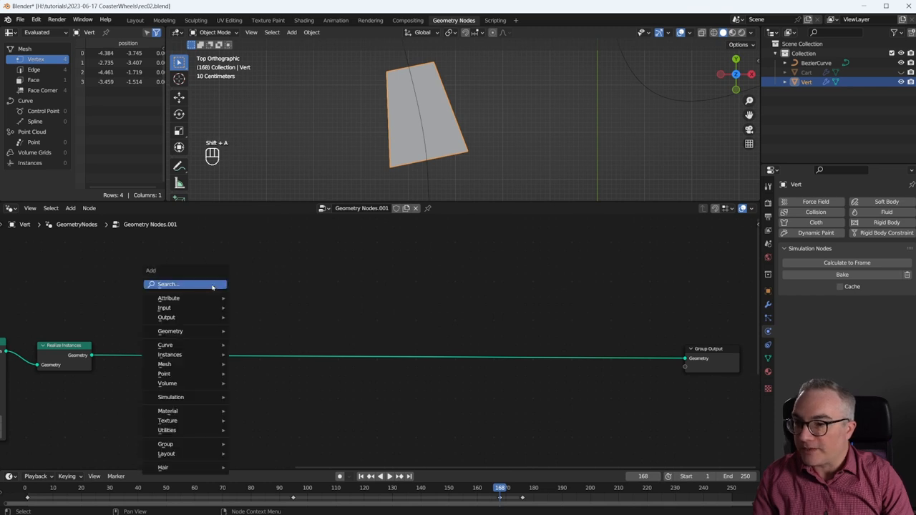
{"action": "left_click", "coordinate": [172, 284]}
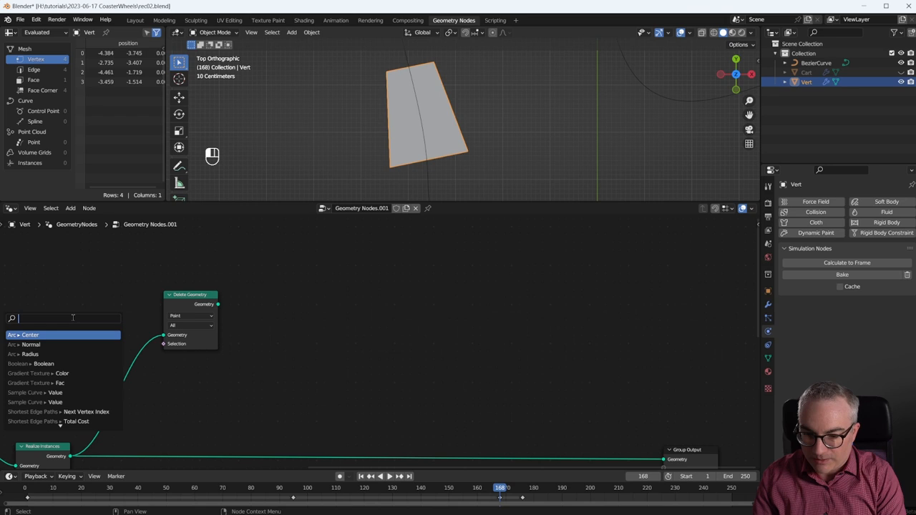
{"action": "left_click", "coordinate": [30, 335]}
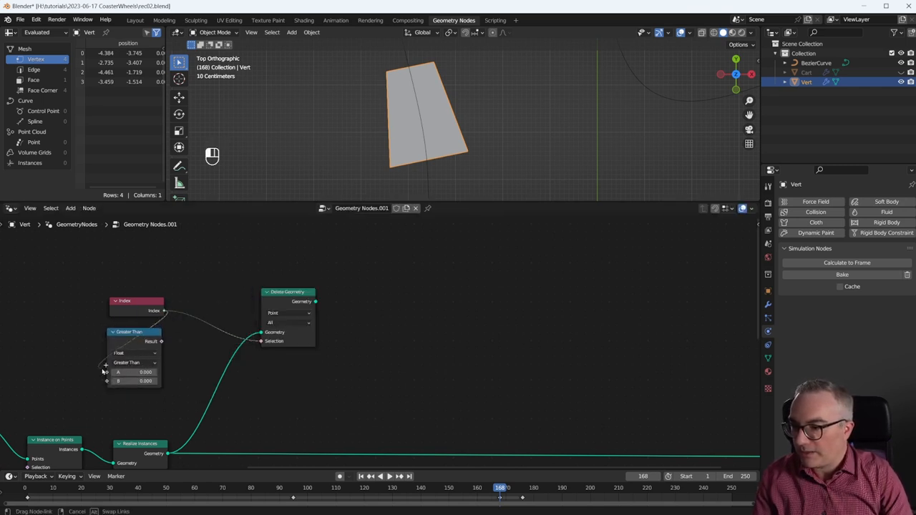
Set the comparison to Not Equal on Integer data, leaving B at 0.
{"action": "left_click", "coordinate": [134, 363]}
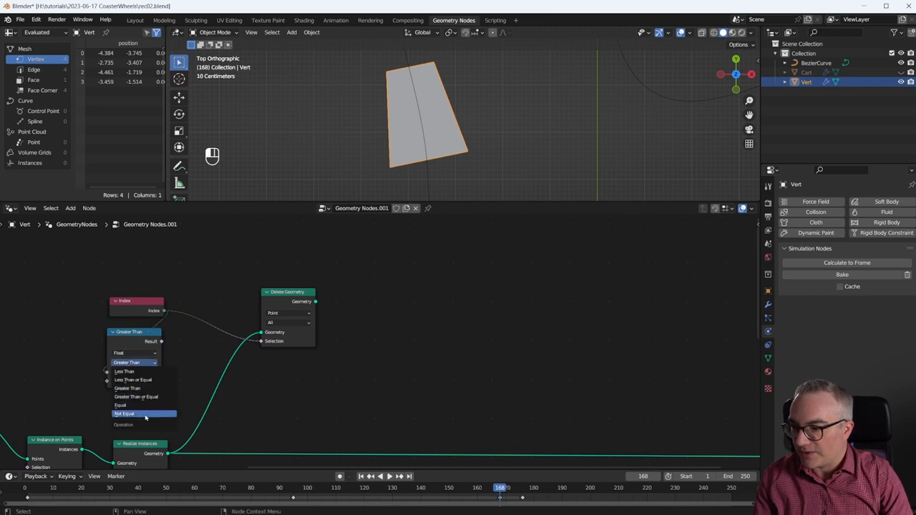
{"action": "left_click", "coordinate": [123, 414]}
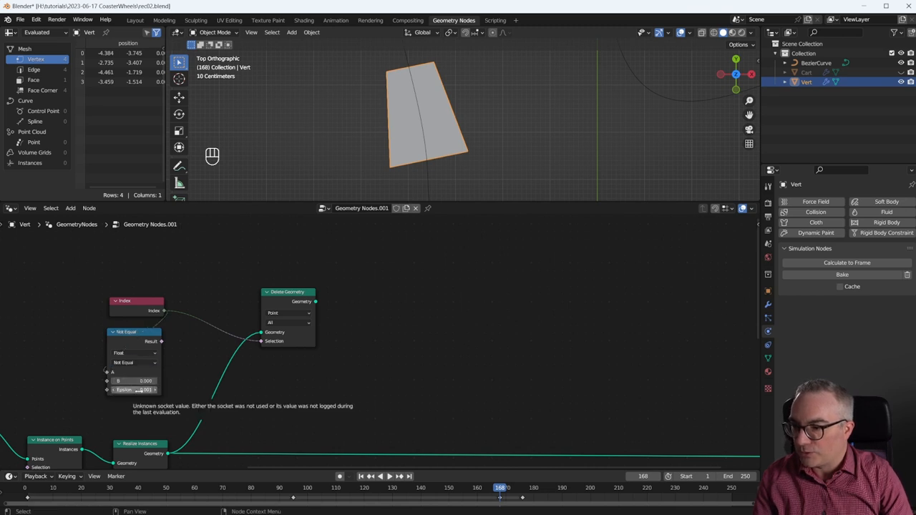
{"action": "left_click", "coordinate": [134, 353]}
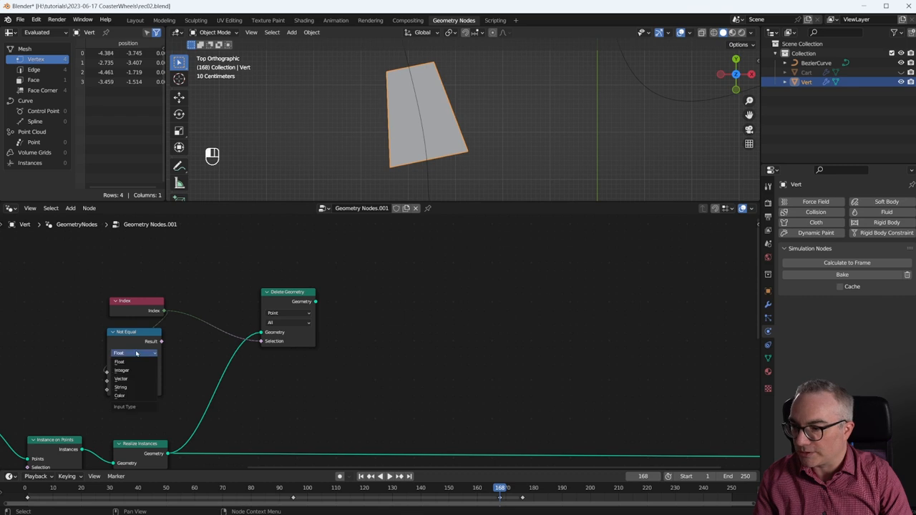
{"action": "left_click", "coordinate": [122, 369]}
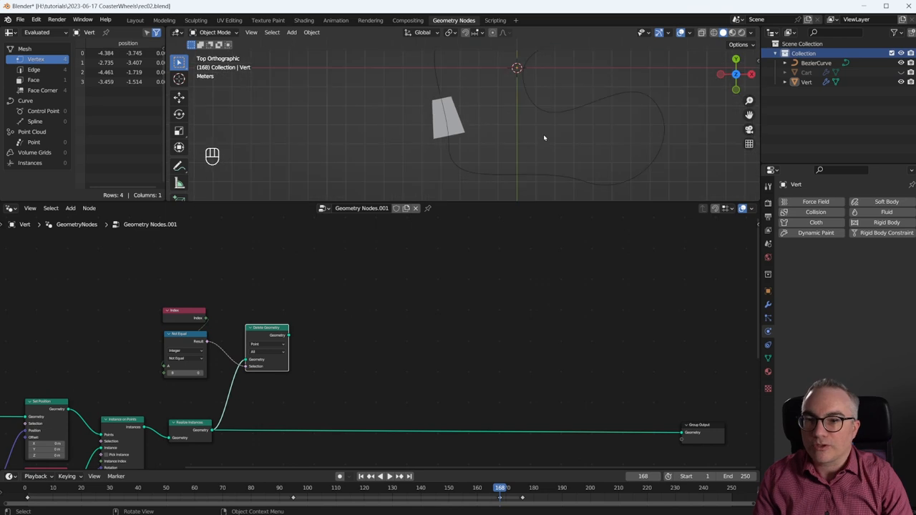
Add a cylinder, shrink it into a slender post, and view it from the side.
{"action": "key", "text": "shift+a"}
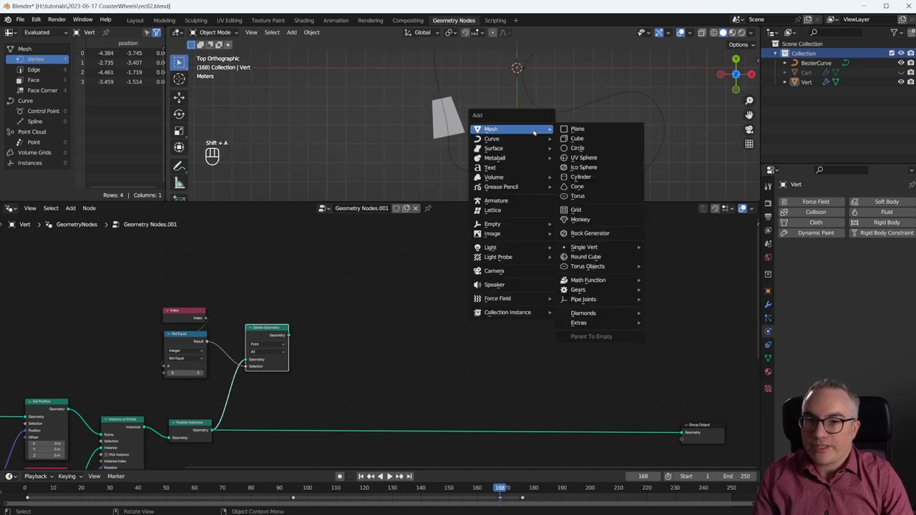
{"action": "mouse_move", "coordinate": [577, 138]}
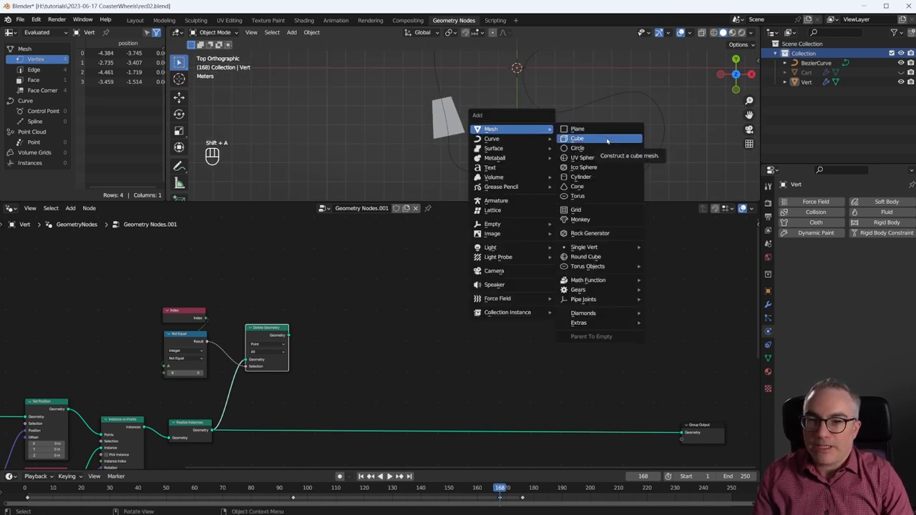
{"action": "mouse_move", "coordinate": [580, 177]}
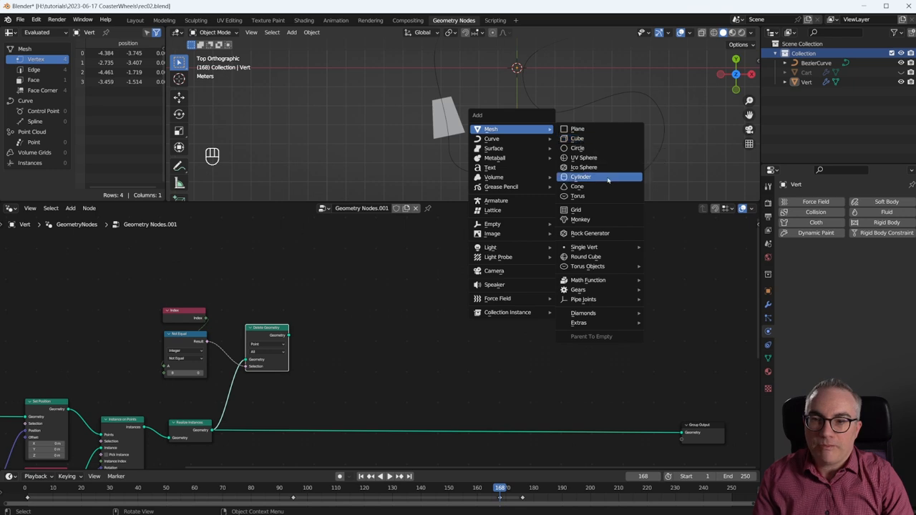
{"action": "left_click", "coordinate": [579, 177]}
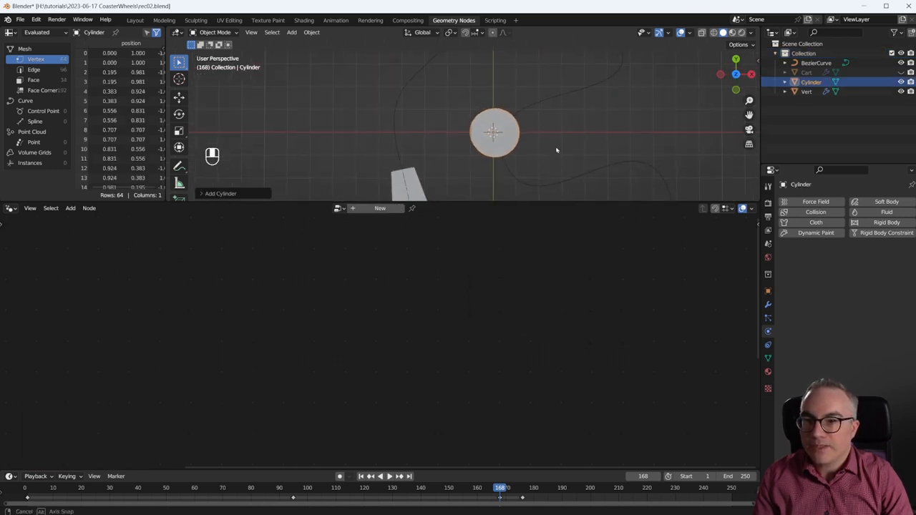
{"action": "key", "text": "s"}
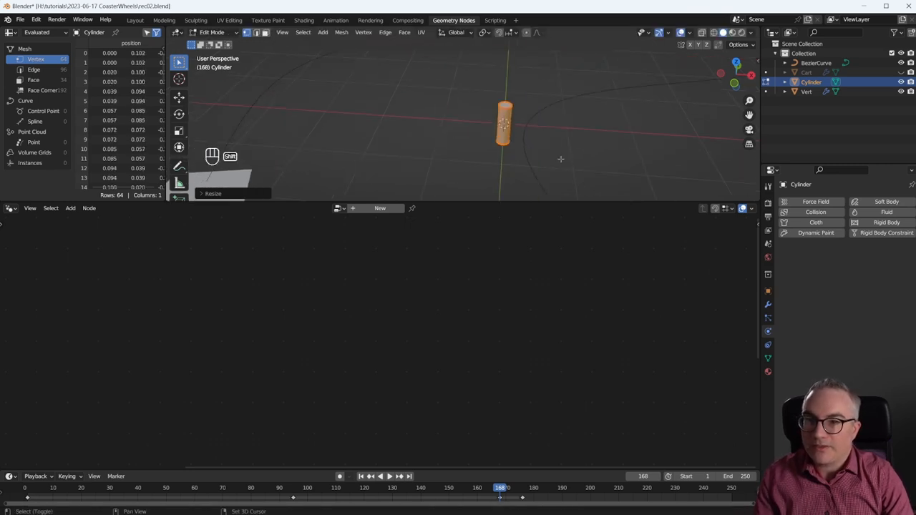
{"action": "key", "text": "3"}
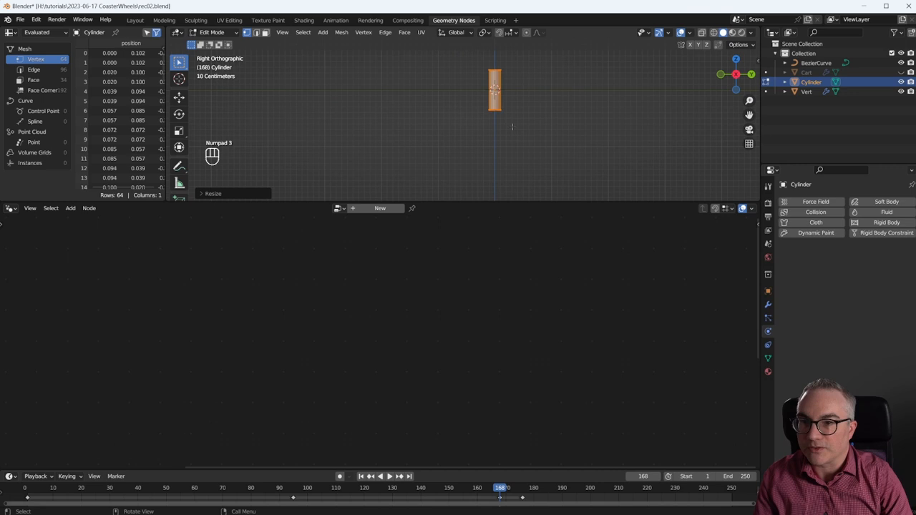
{"action": "key", "text": "shift+a"}
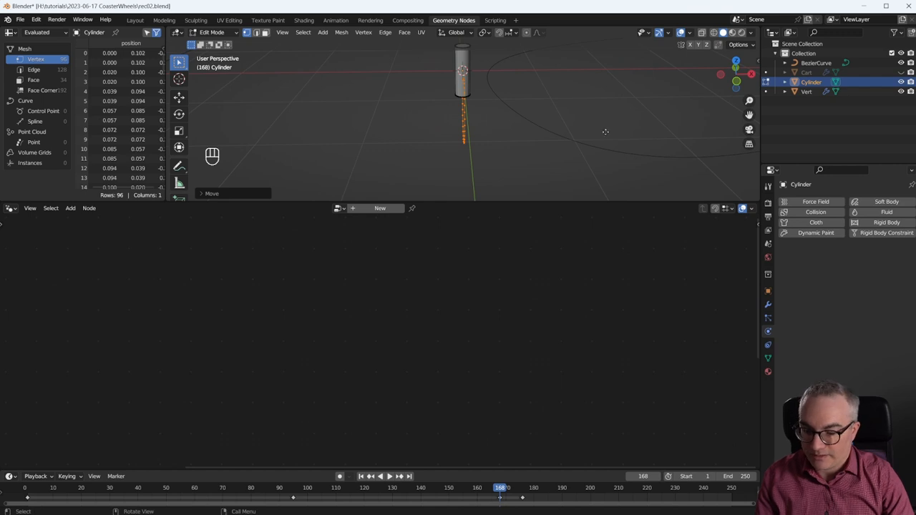
Model the wheel disc below the post with a filled side face and inset tread band.
{"action": "key", "text": "e"}
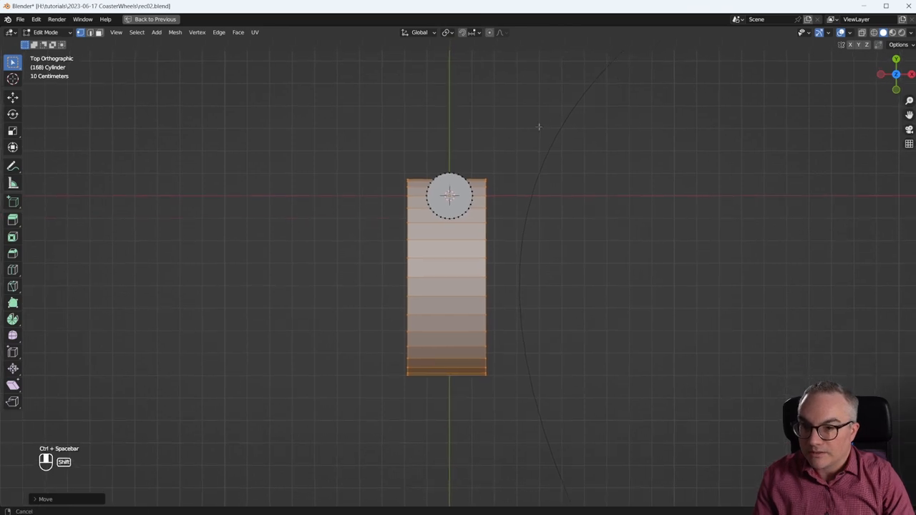
{"action": "key", "text": "g"}
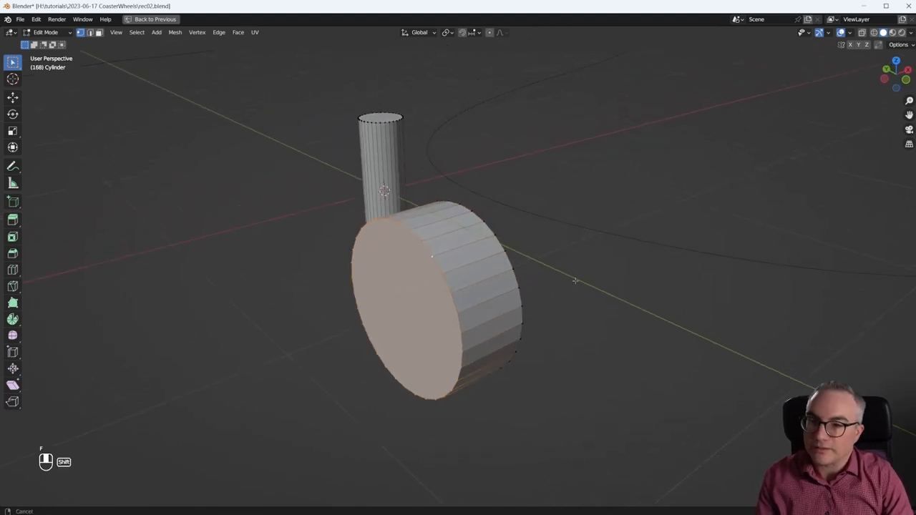
{"action": "key", "text": "ctrl+r"}
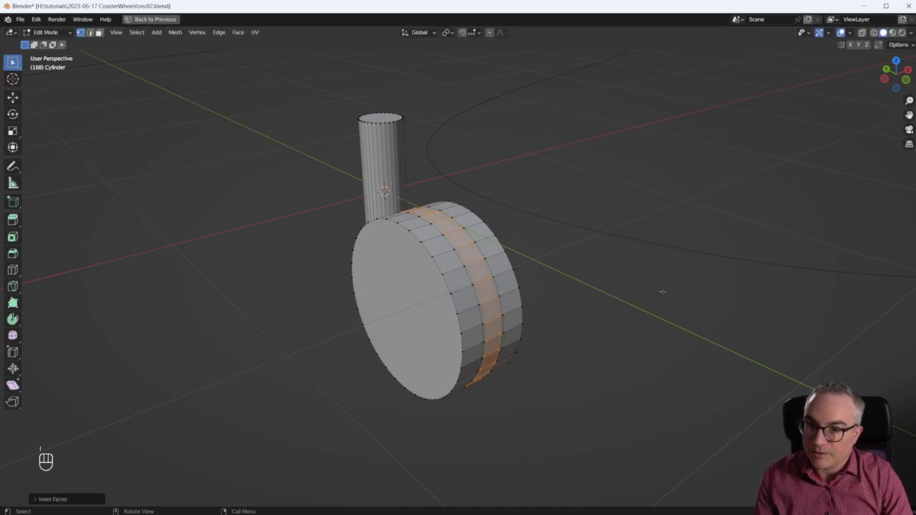
{"action": "key", "text": "s"}
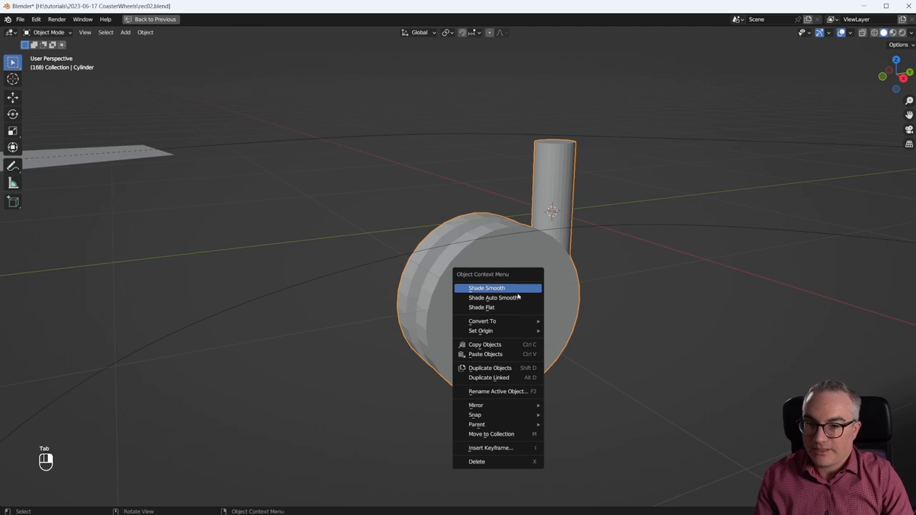
Shade the caster smooth and rename the object to Wheel.
{"action": "left_click", "coordinate": [486, 287]}
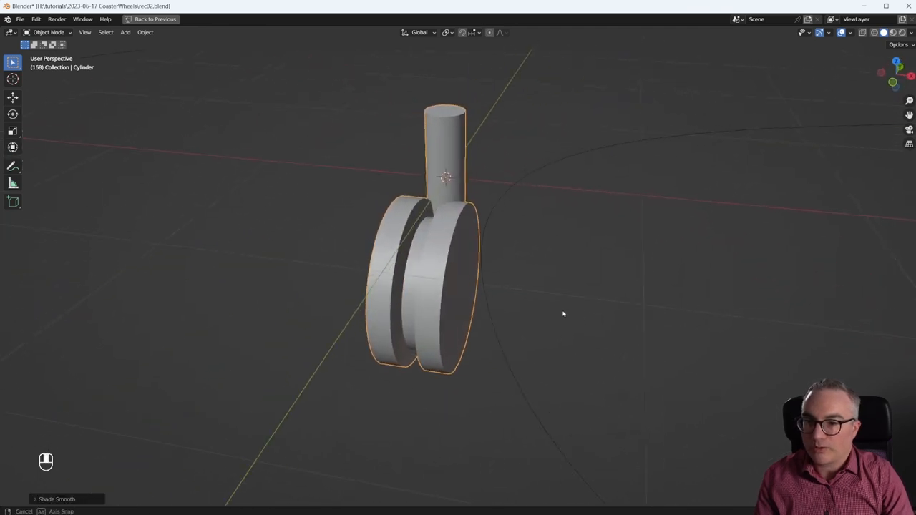
{"action": "left_click", "coordinate": [453, 19]}
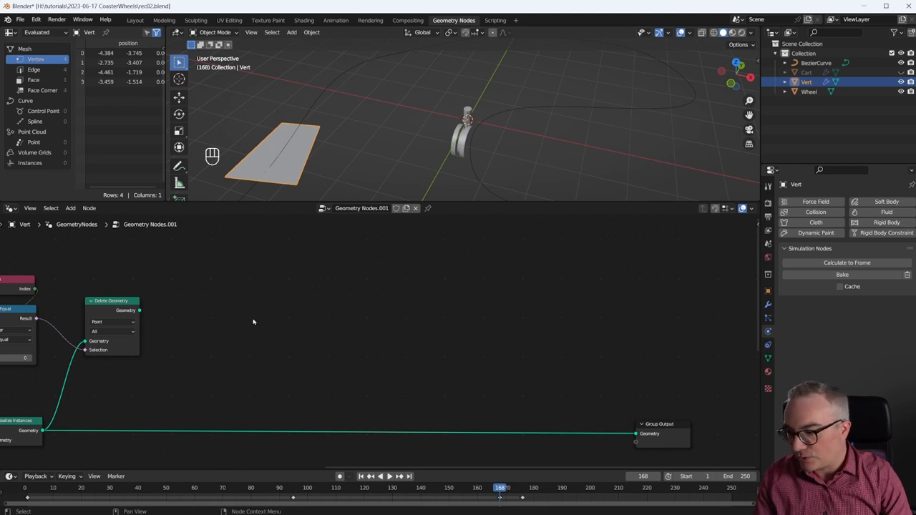
Add a widened simulation zone with a vector Position Capture Attribute and a Subtract node.
{"action": "key", "text": "shift+a"}
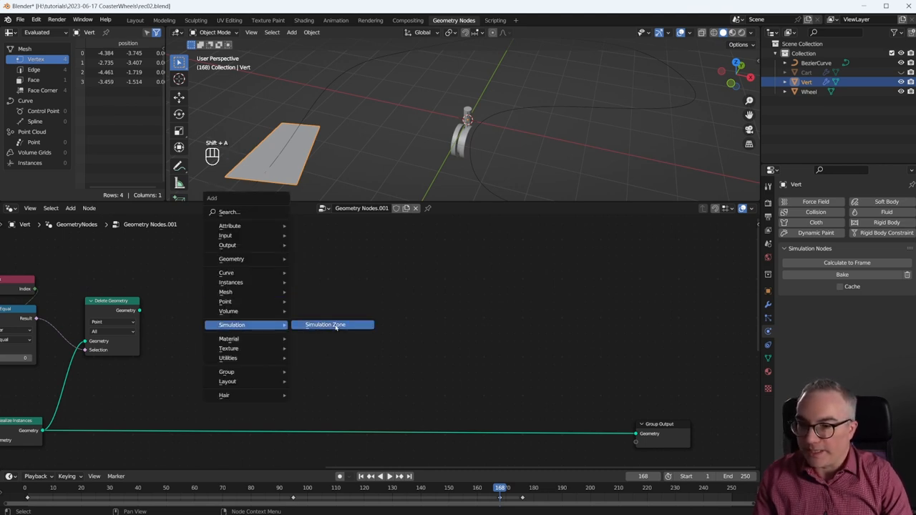
{"action": "left_click", "coordinate": [326, 324]}
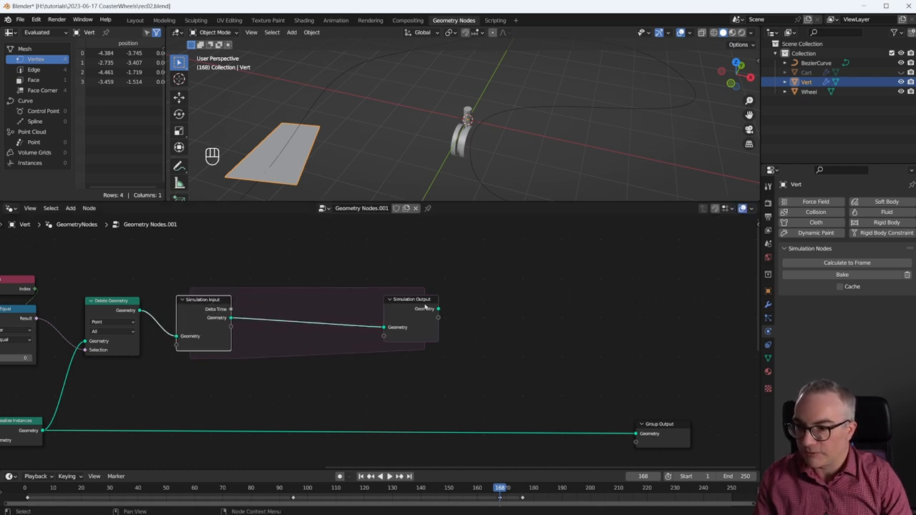
{"action": "left_click_drag", "start_coordinate": [412, 299], "coordinate": [528, 308]}
{"action": "type", "text": "cap"}
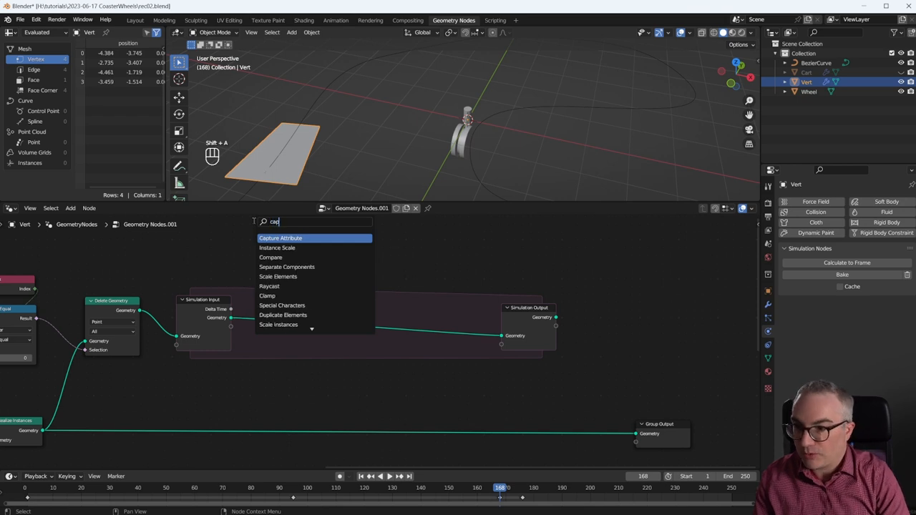
{"action": "left_click", "coordinate": [280, 237]}
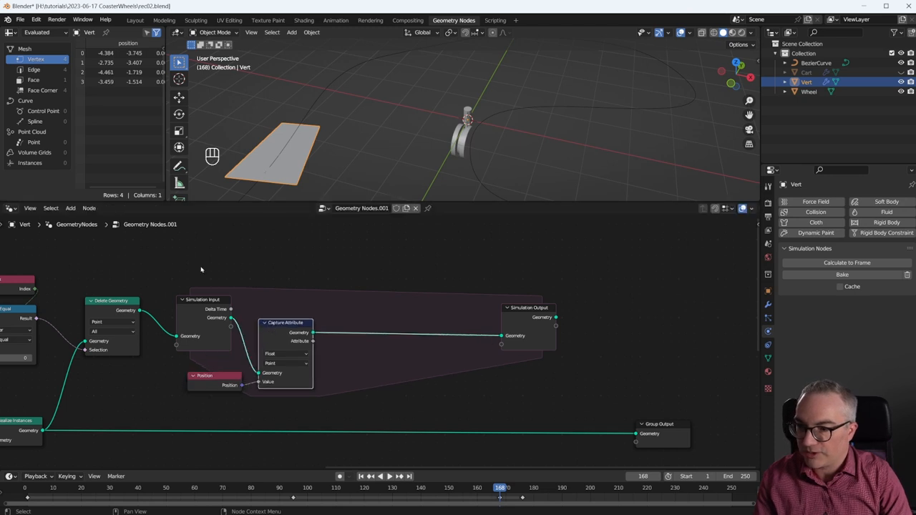
{"action": "left_click", "coordinate": [286, 353]}
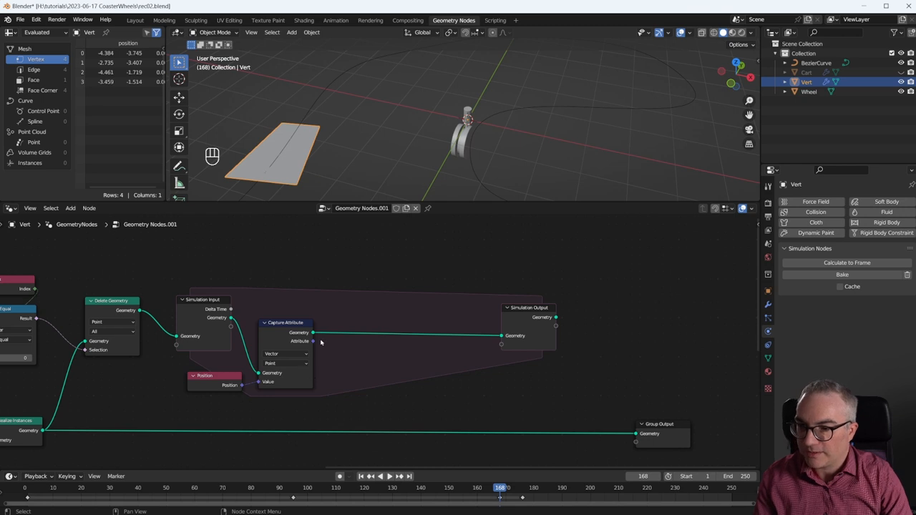
{"action": "key", "text": "shift+a"}
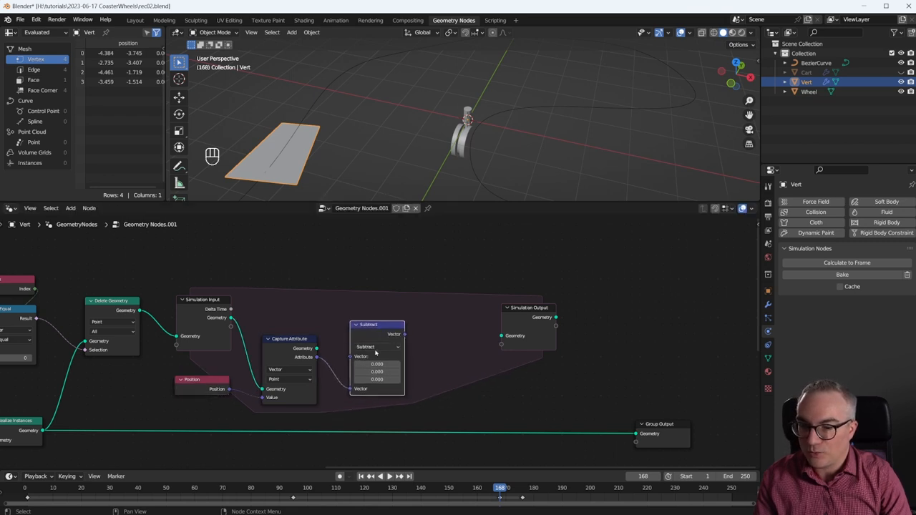
Insert Set Position before Simulation Output and view the cart from the top.
{"action": "key", "text": "shift+a"}
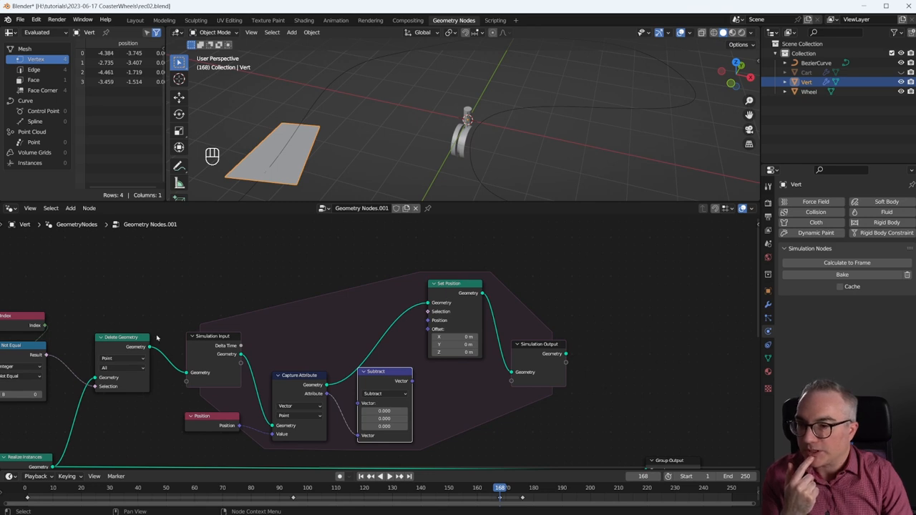
{"action": "mouse_move", "coordinate": [284, 126]}
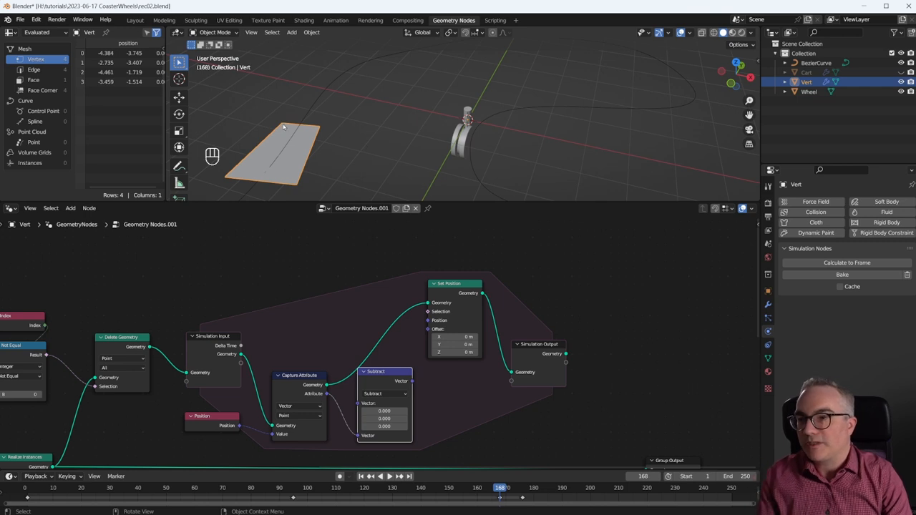
{"action": "key", "text": "KP_7"}
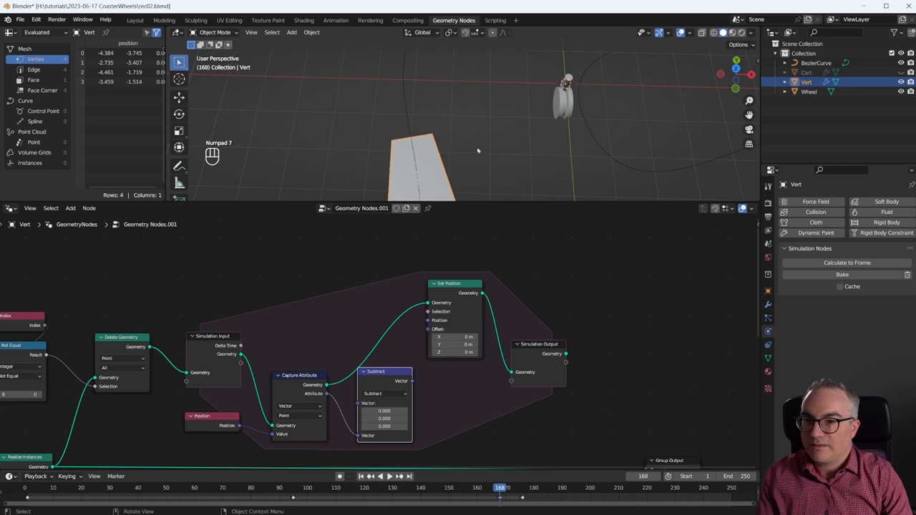
{"action": "key", "text": "KP_7"}
{"action": "type", "text": "s"}
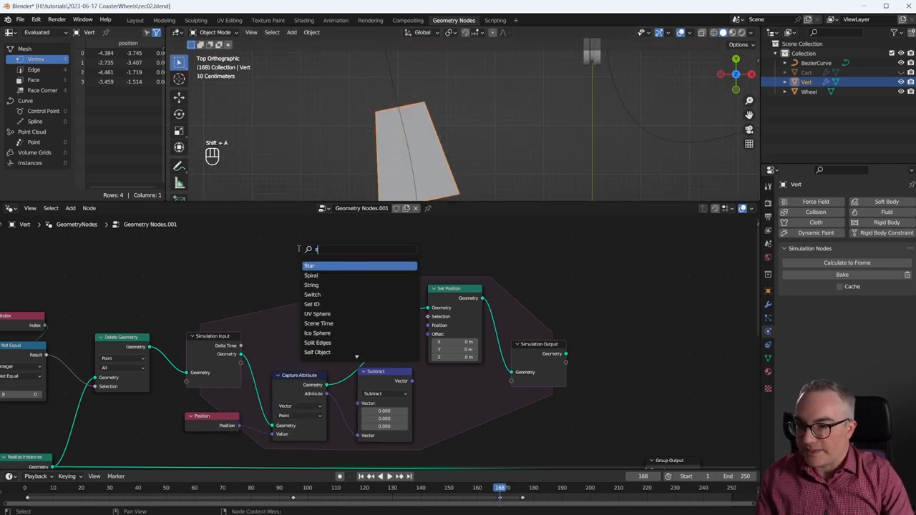
Add a Sample Index node with a Position node feeding its value.
{"action": "left_click", "coordinate": [310, 265]}
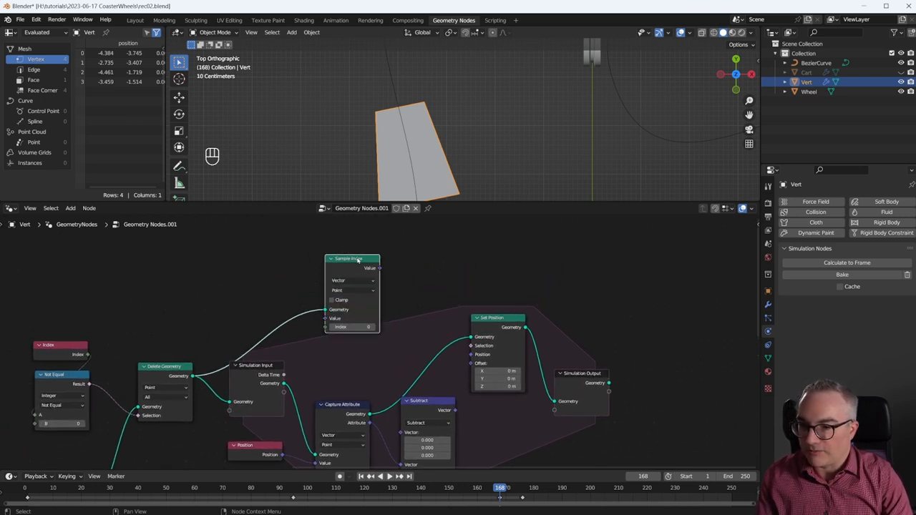
{"action": "type", "text": "p"}
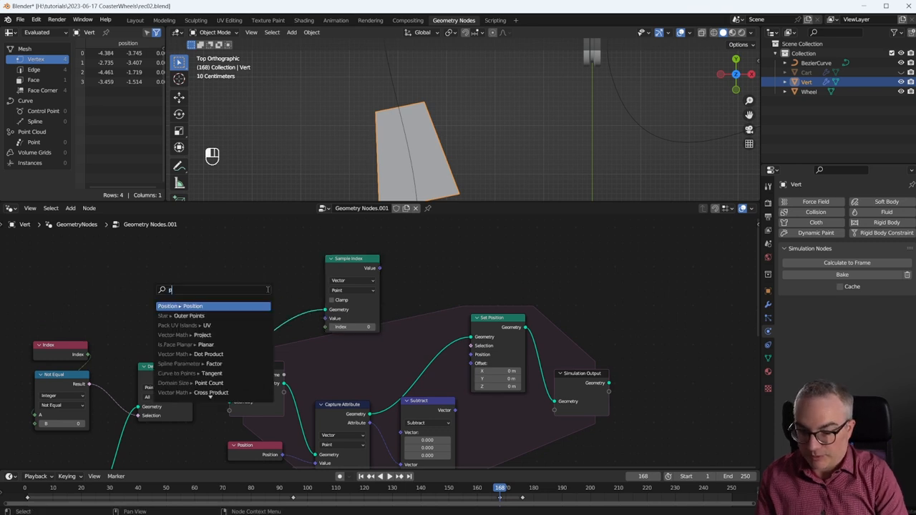
{"action": "left_click", "coordinate": [177, 306]}
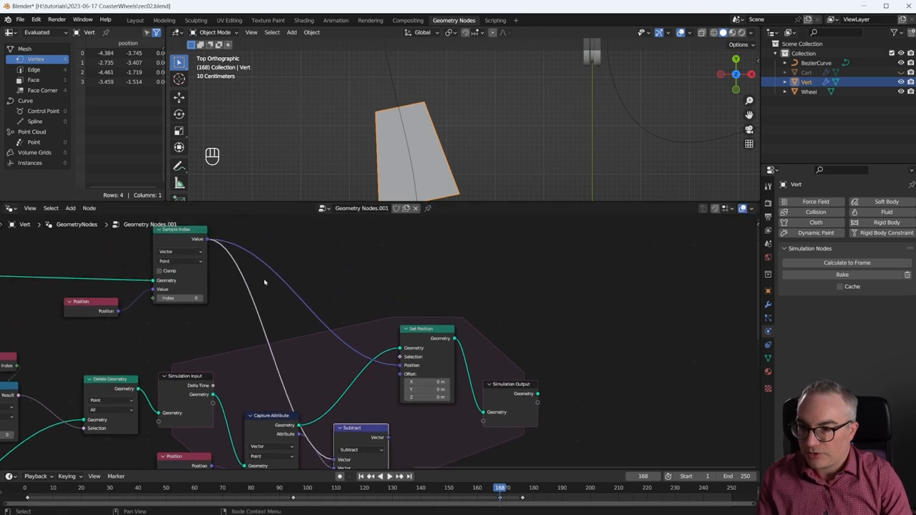
{"action": "mouse_move", "coordinate": [387, 440]}
{"action": "type", "text": "a"}
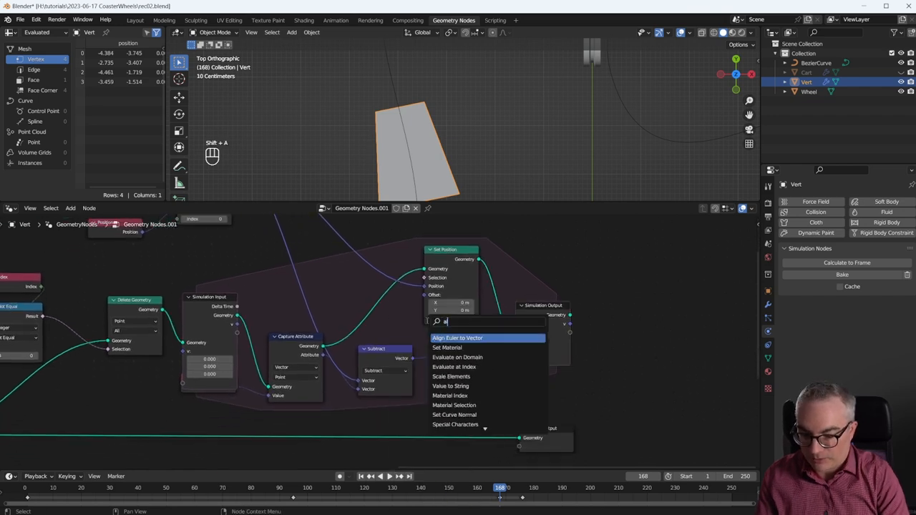
Add an Align Euler to Vector node for the Subtract direction.
{"action": "left_click", "coordinate": [456, 337]}
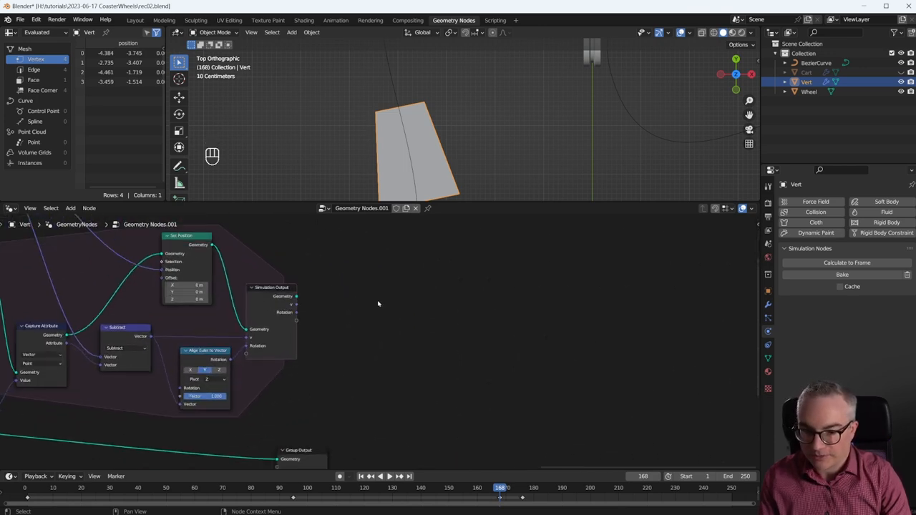
Add Instance on Points with an Object Info node for Wheel, plus Join Geometry.
{"action": "key", "text": "shift+a"}
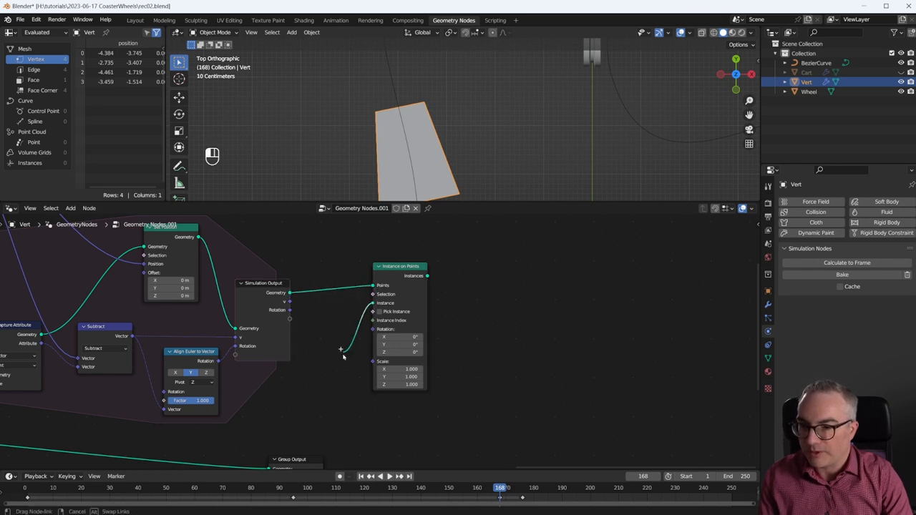
{"action": "type", "text": "obj"}
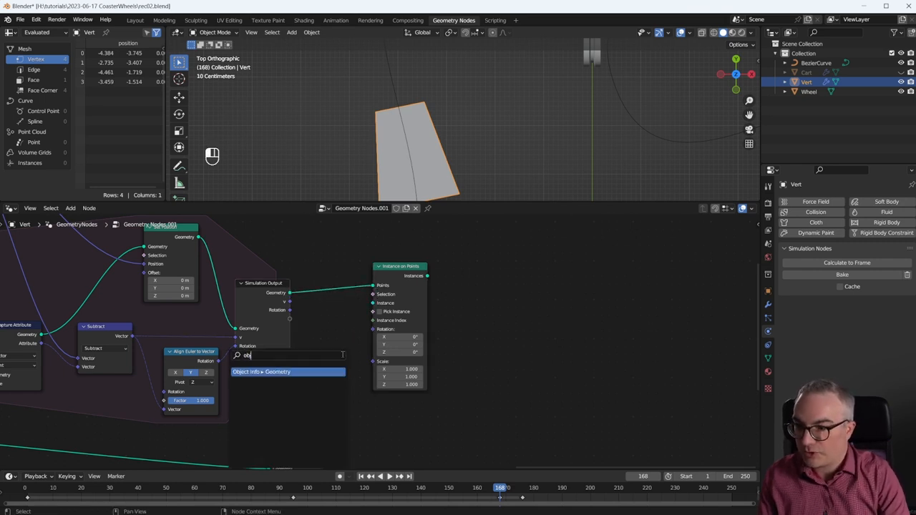
{"action": "left_click", "coordinate": [287, 372]}
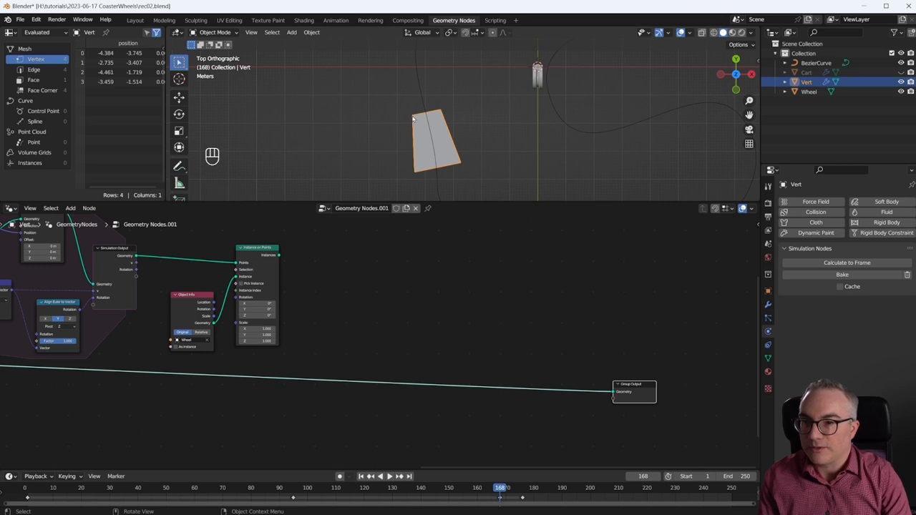
{"action": "key", "text": "shift+a"}
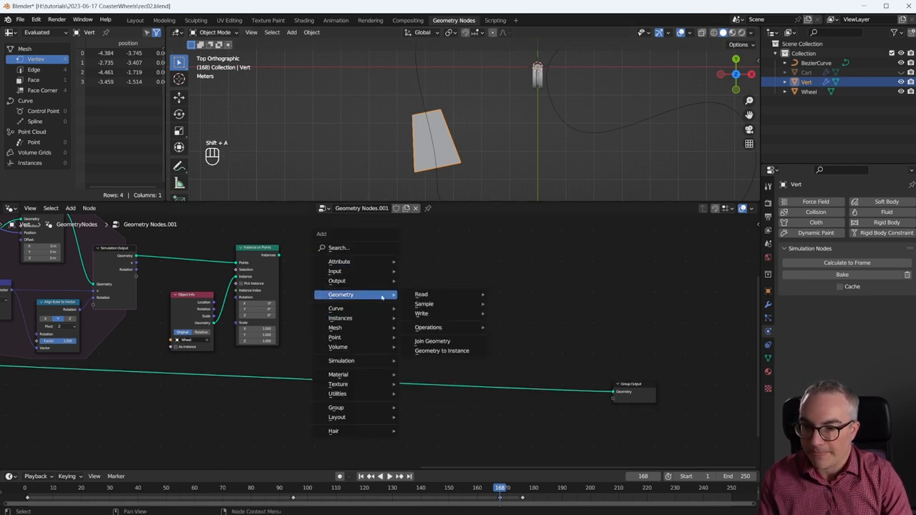
{"action": "left_click", "coordinate": [432, 341]}
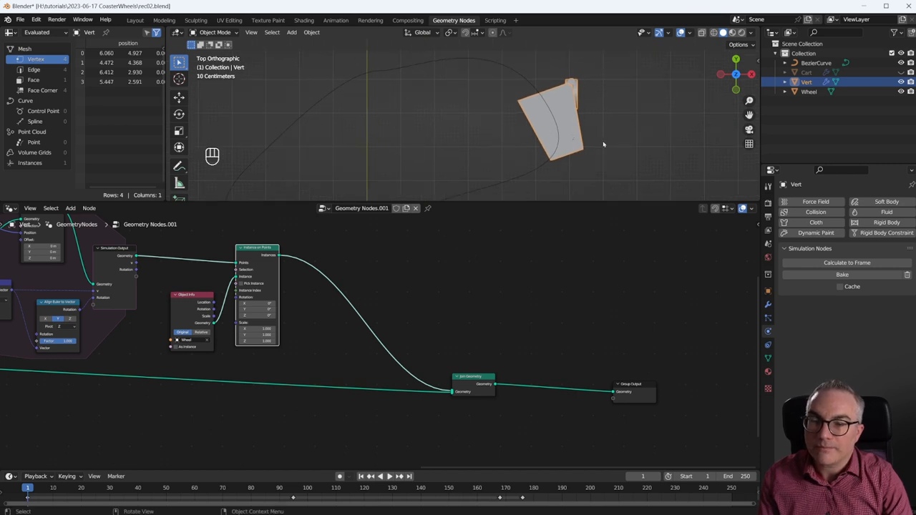
{"action": "mouse_move", "coordinate": [585, 110]}
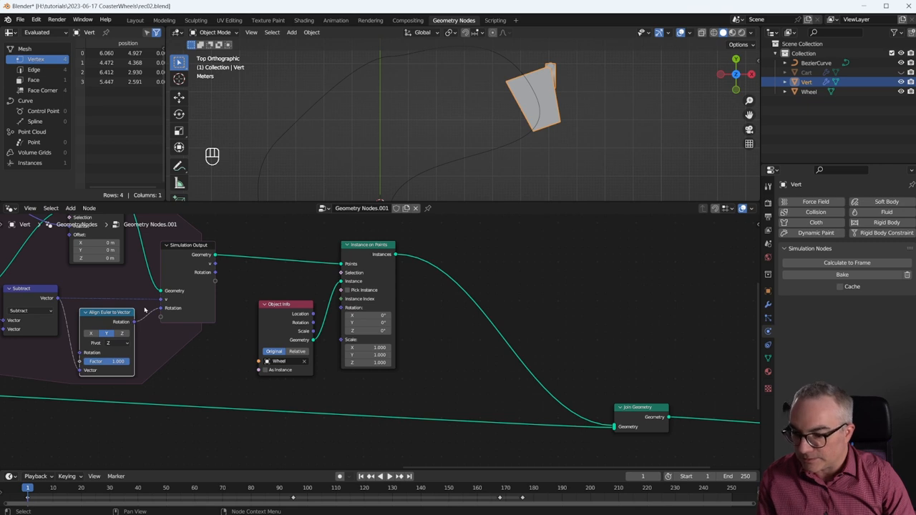
{"action": "mouse_move", "coordinate": [238, 274]}
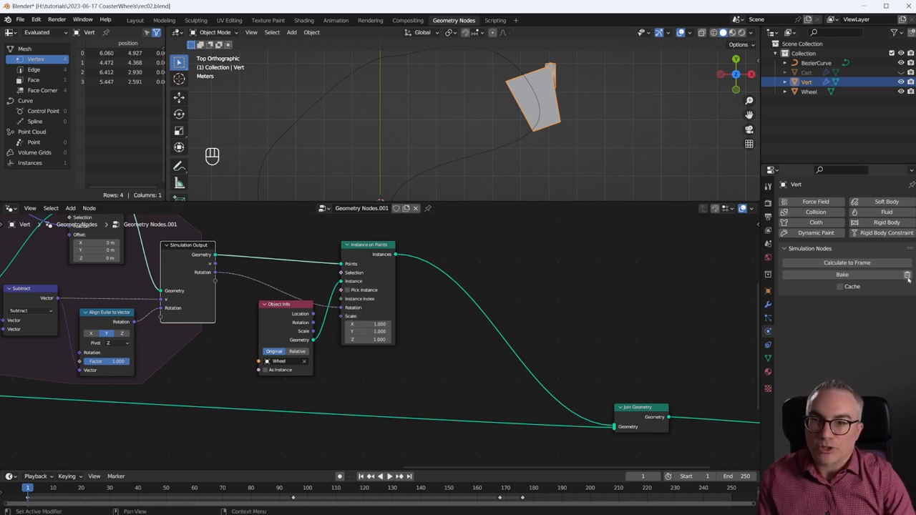
Clear the baked simulation cache and replay the timeline from frame 1.
{"action": "left_click", "coordinate": [377, 476]}
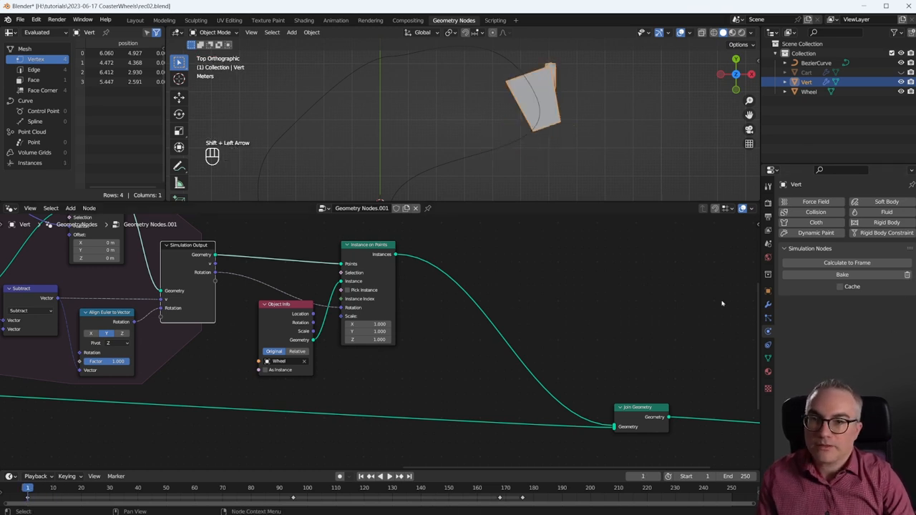
{"action": "key", "text": "Right"}
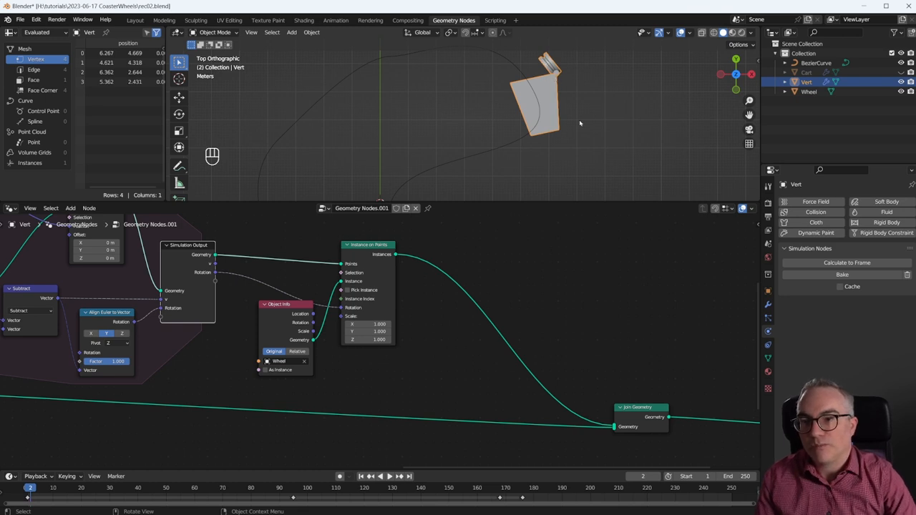
{"action": "key", "text": "Right"}
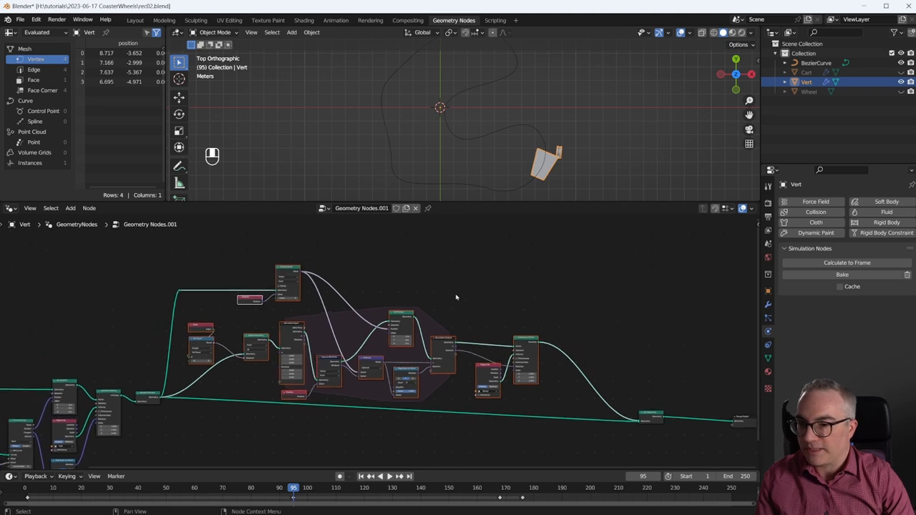
Group the simulation nodes and route the wheel instances to the group output.
{"action": "key", "text": "ctrl+g"}
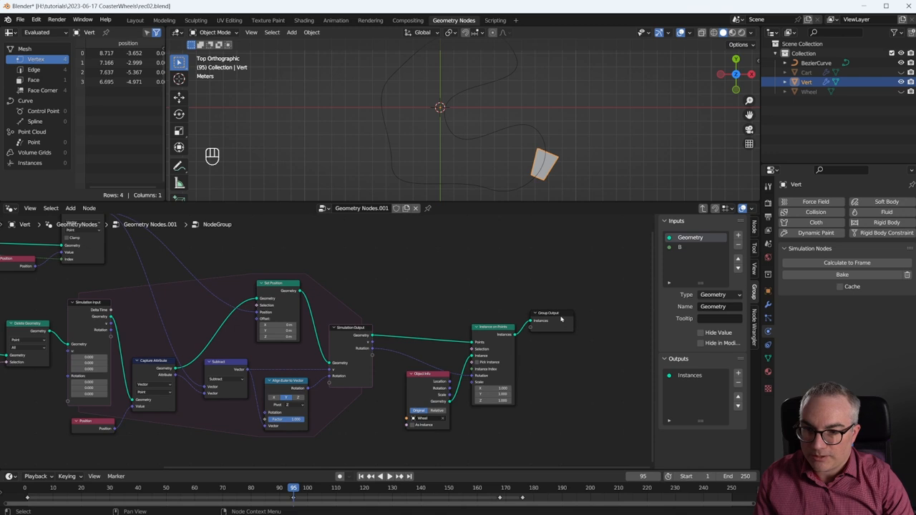
{"action": "left_click_drag", "start_coordinate": [547, 313], "coordinate": [562, 321]}
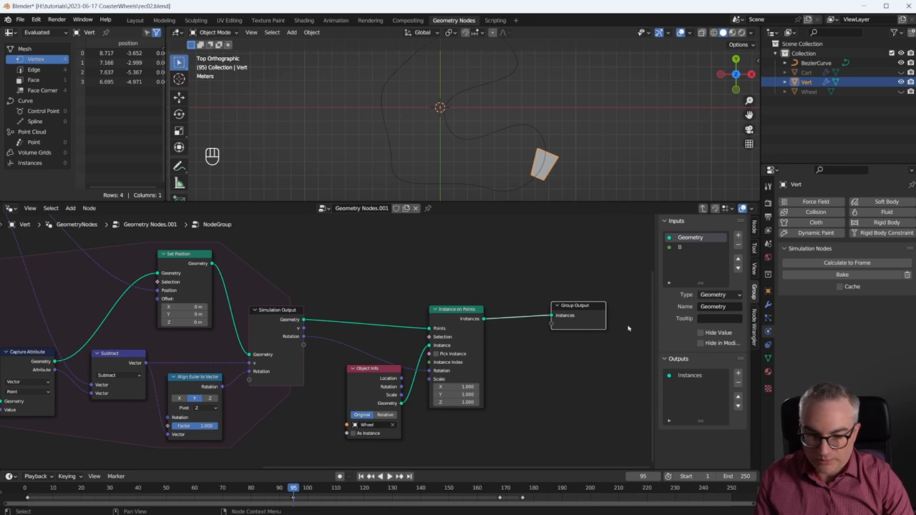
{"action": "left_click_drag", "start_coordinate": [576, 306], "coordinate": [540, 309]}
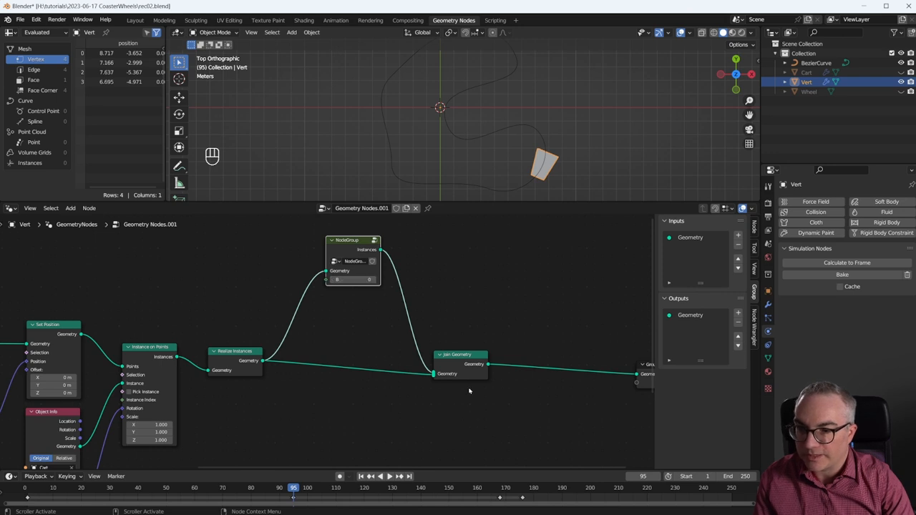
Duplicate the wheel NodeGroup into four copies for corners 0–3, joined with the cart, and save.
{"action": "key", "text": "shift+d"}
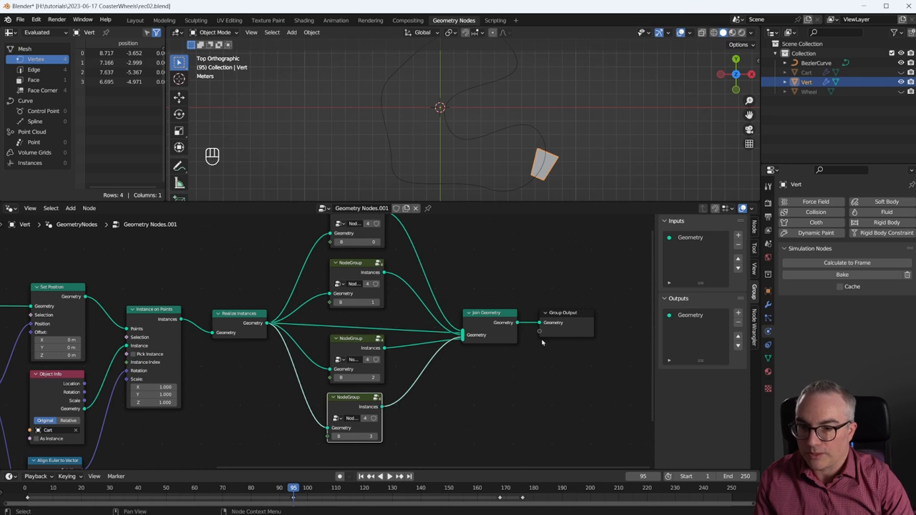
{"action": "mouse_move", "coordinate": [497, 367]}
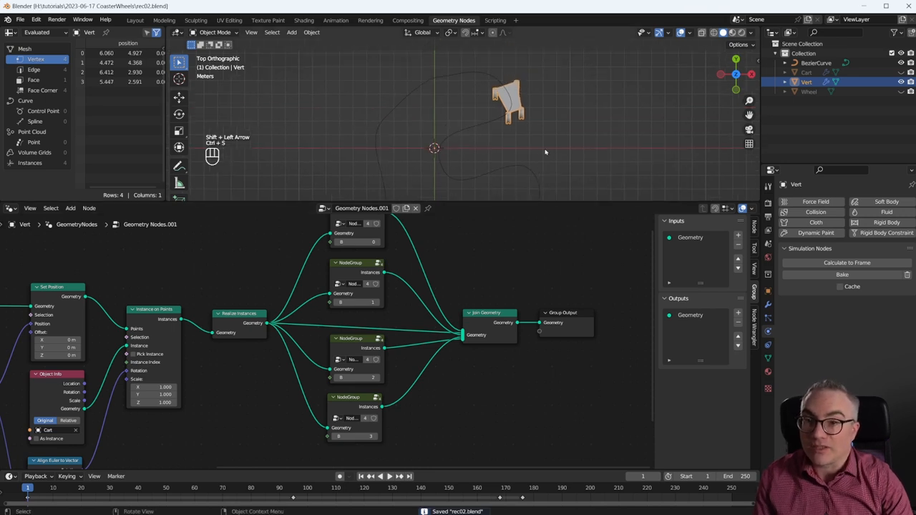
Advance frames to confirm the four-wheeled cart follows the looping track.
{"action": "key", "text": "Right"}
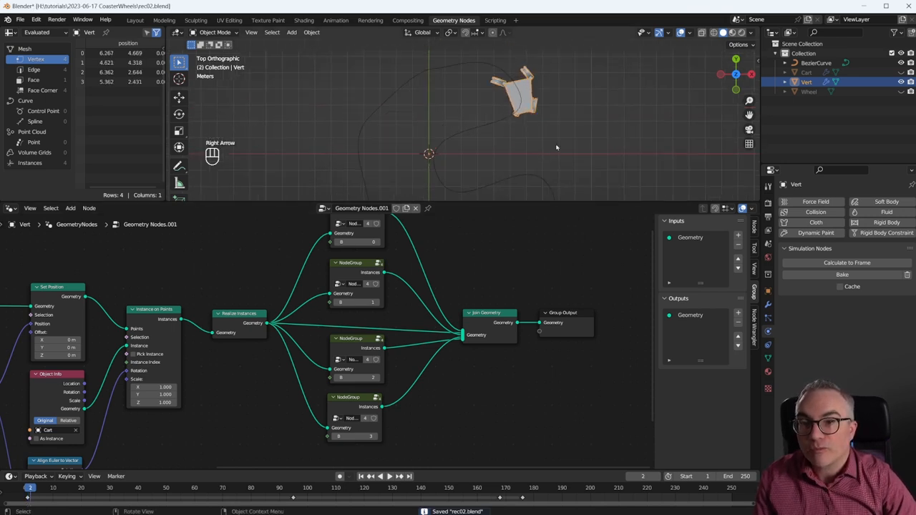
{"action": "key", "text": "right"}
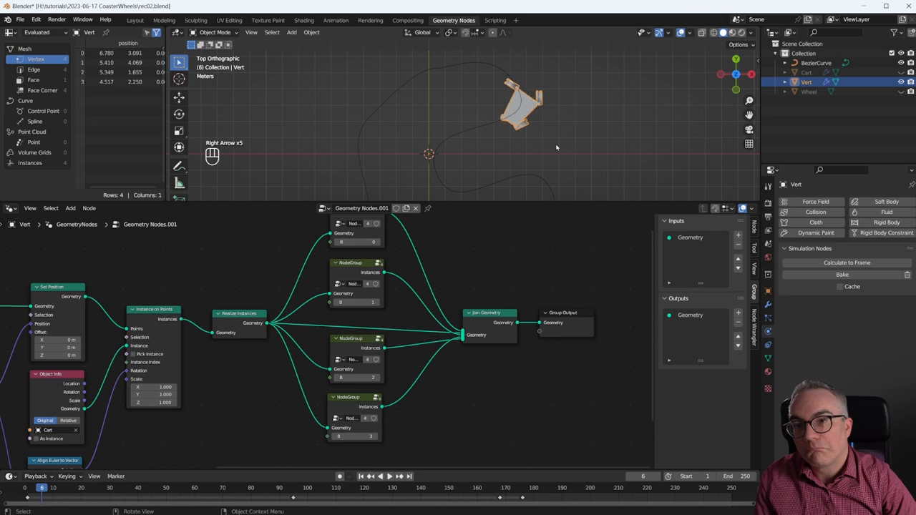
{"action": "key", "text": "Right"}
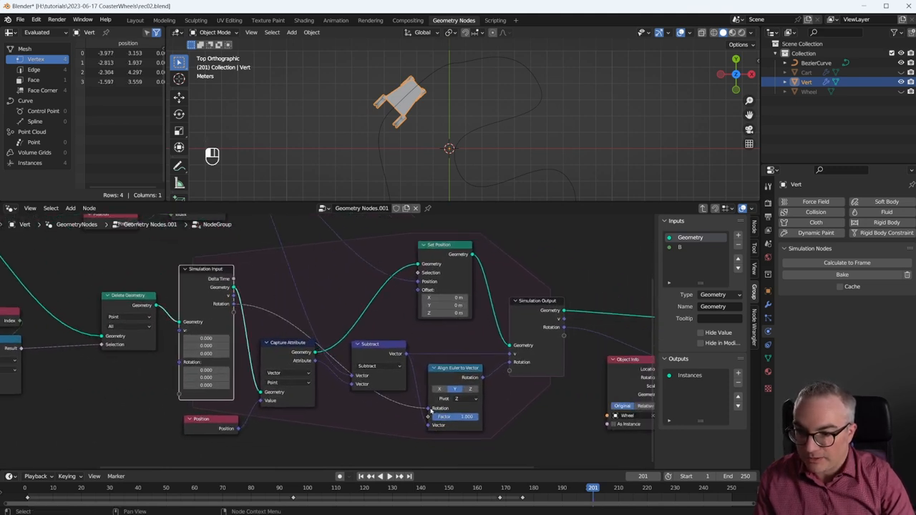
Set the Align Euler to Vector factor in the wheel group to 0.66.
{"action": "left_click", "coordinate": [458, 416]}
{"action": "type", "text": "0.660"}
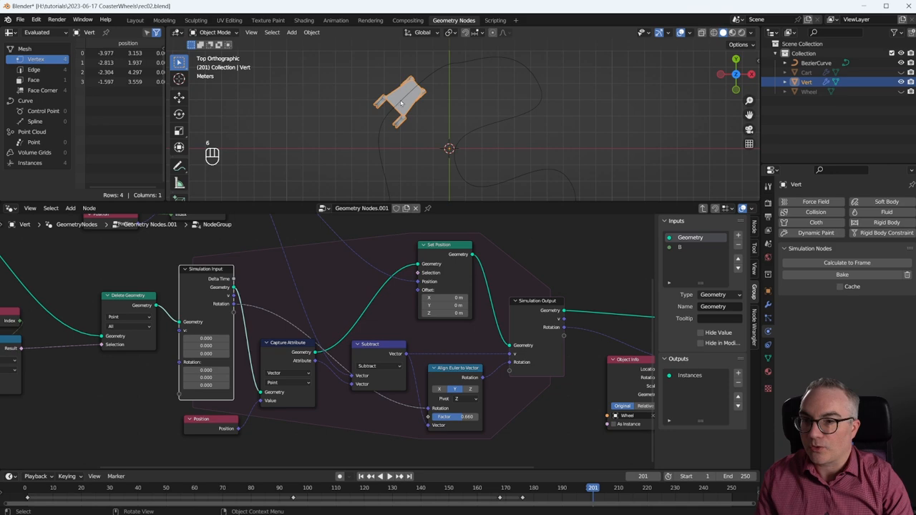
{"action": "mouse_move", "coordinate": [493, 134]}
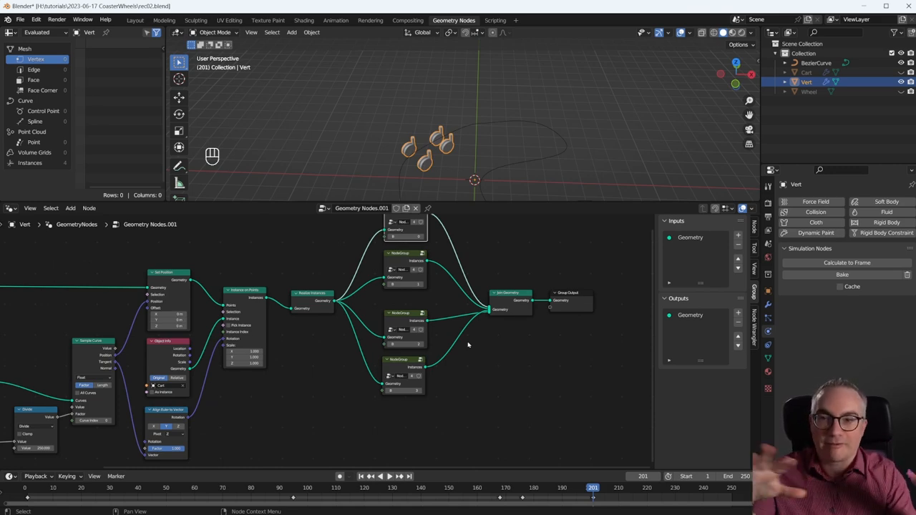
{"action": "mouse_move", "coordinate": [488, 273]}
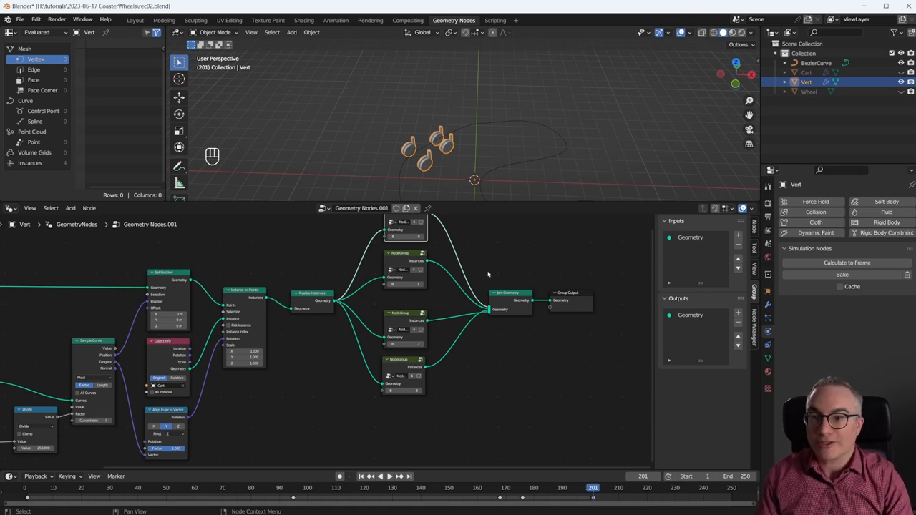